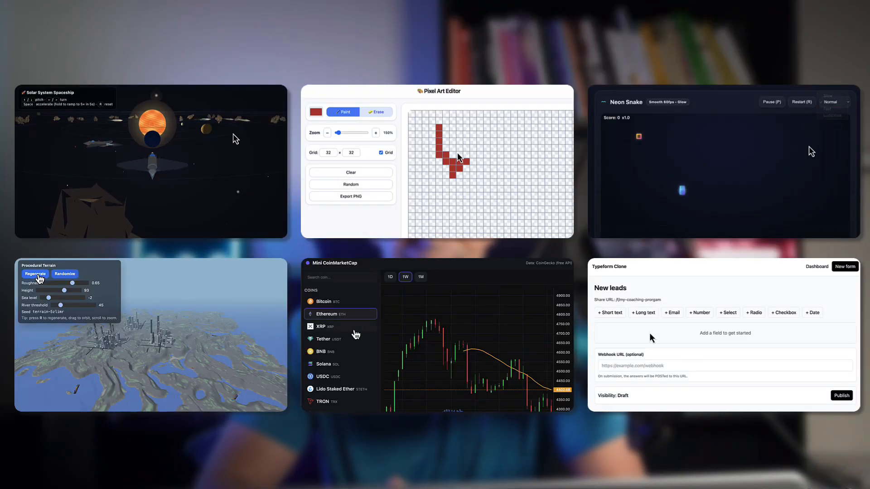
- Accelerate the ship with Space and bank it around the sun, past the planets and asteroid belt
{"action": "left_click", "coordinate": [390, 276]}
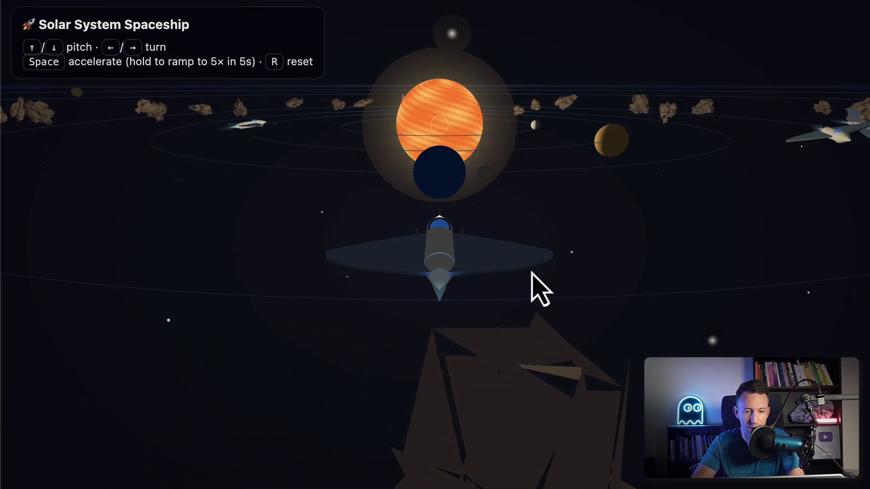
{"action": "key", "text": "space"}
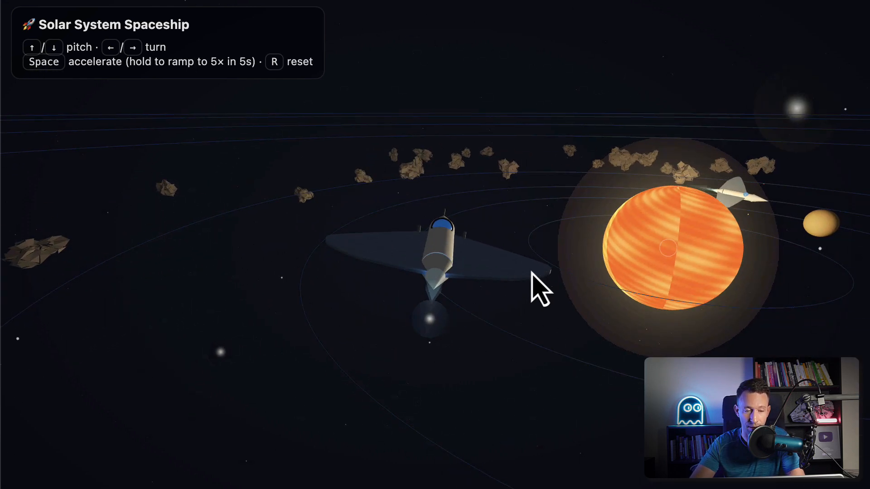
{"action": "key", "text": "Space"}
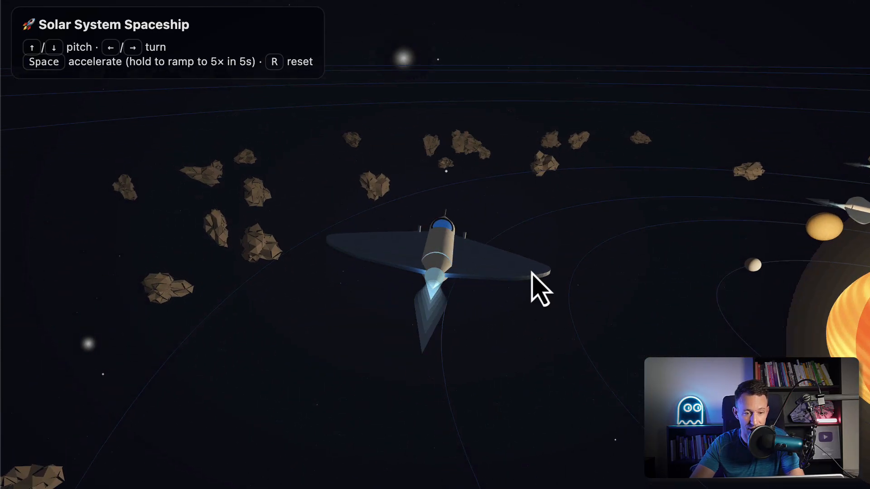
{"action": "key", "text": "space"}
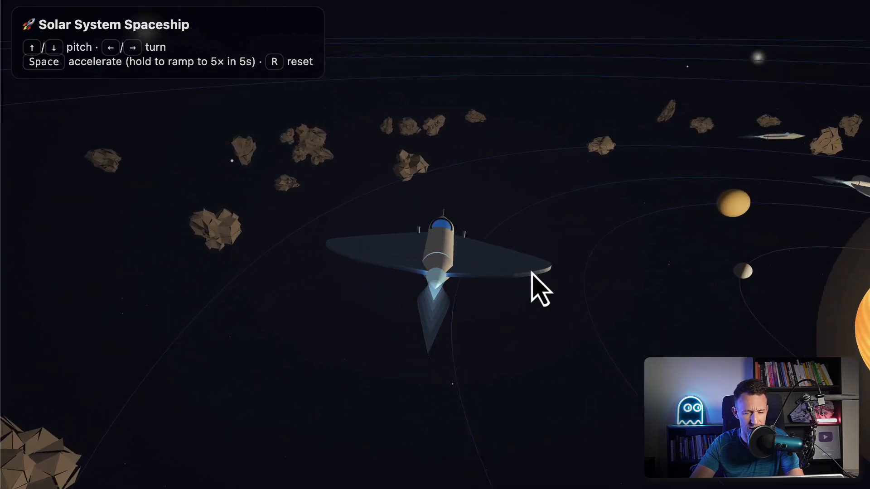
{"action": "key", "text": "Space"}
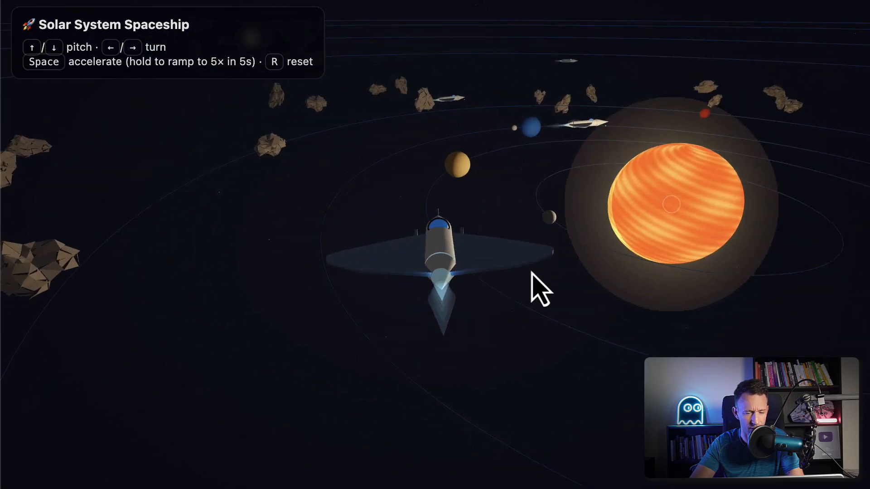
{"action": "key", "text": "Space"}
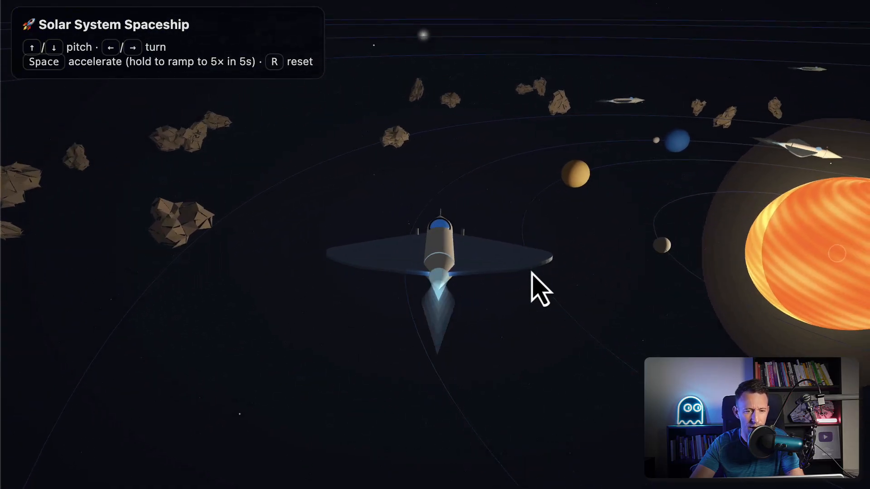
- Give the ship one more burst of thrust, then let it coast beside the sun with other spacecraft ahead
{"action": "key", "text": "space"}
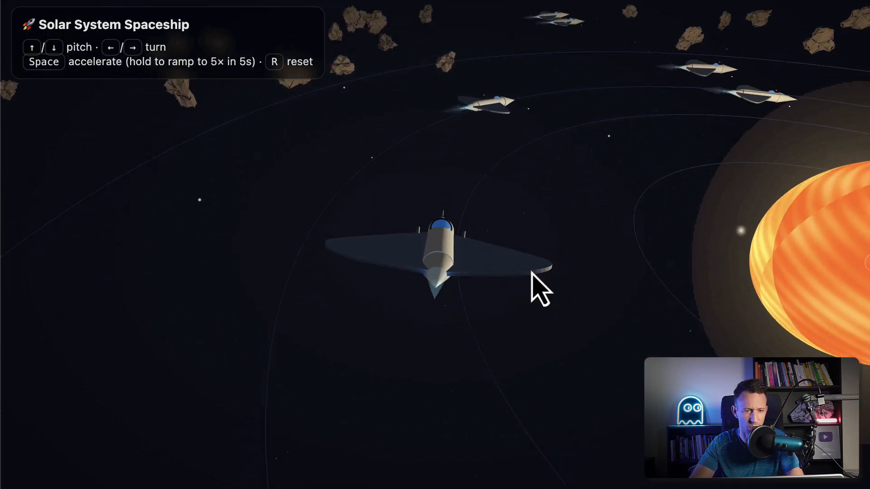
- Steer the ship away from the sun toward the red planet, then turn back to face the sun
{"action": "key", "text": "space"}
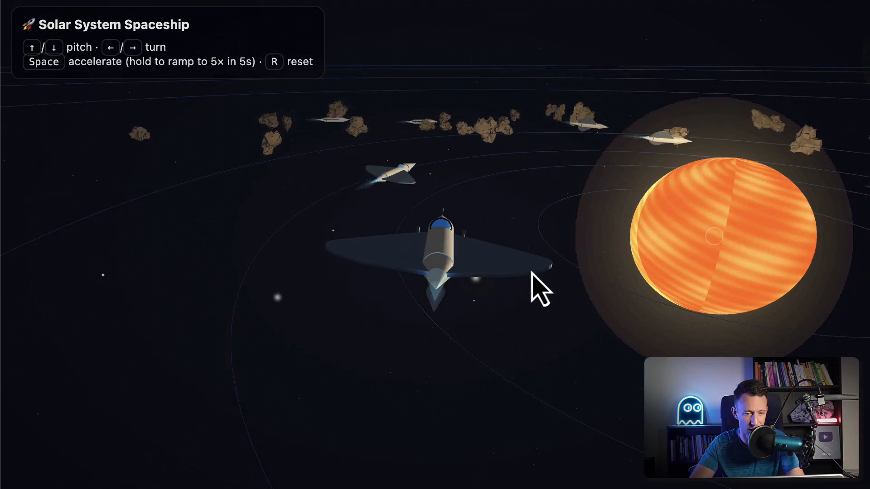
{"action": "key", "text": "space"}
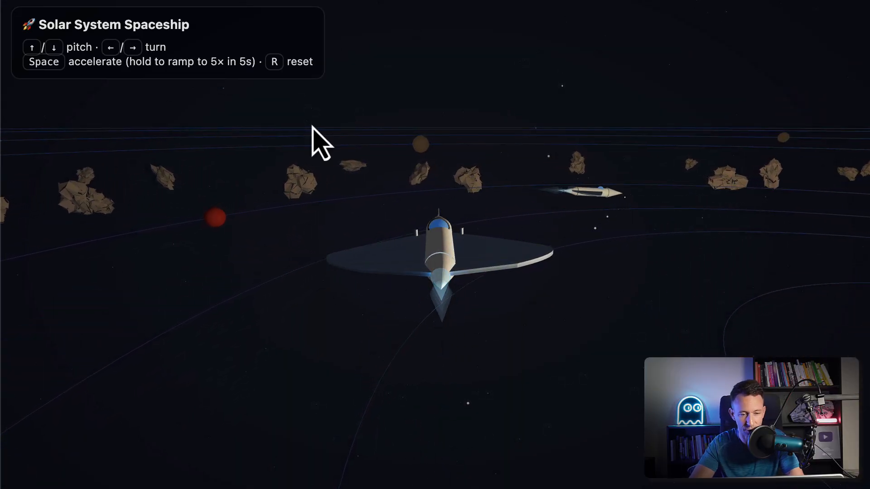
{"action": "key", "text": "space"}
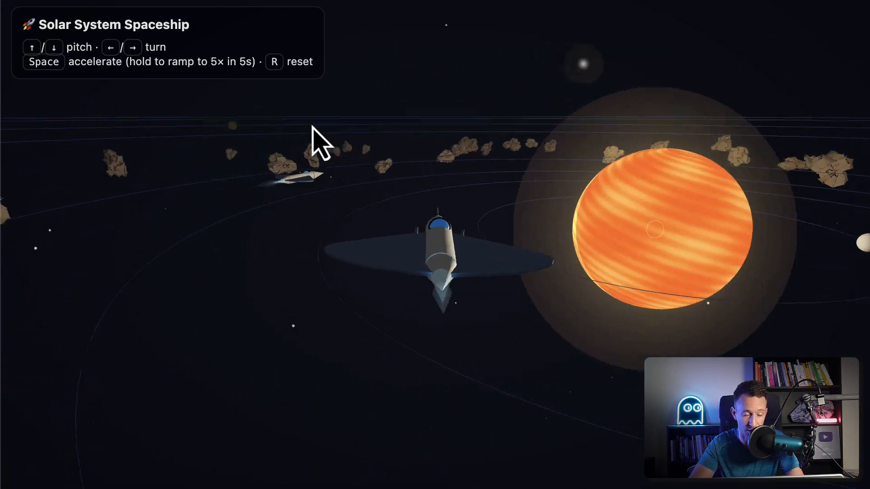
{"action": "key", "text": "Space"}
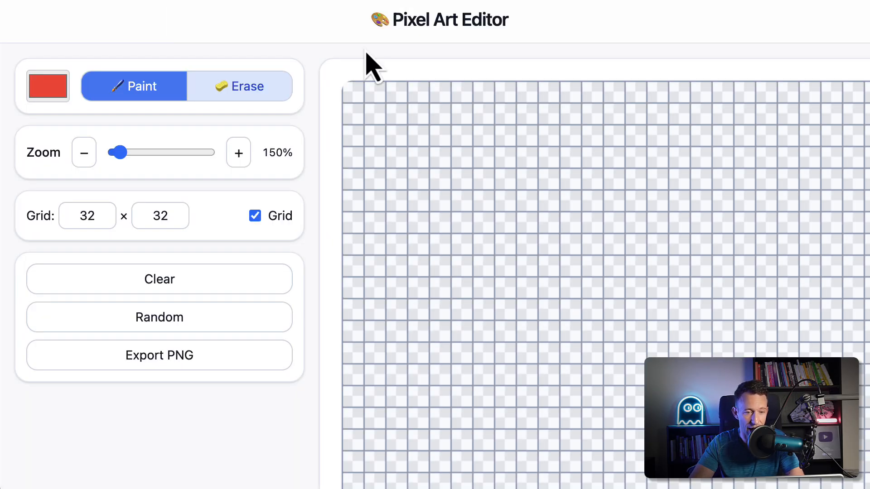
{"action": "mouse_move", "coordinate": [572, 230]}
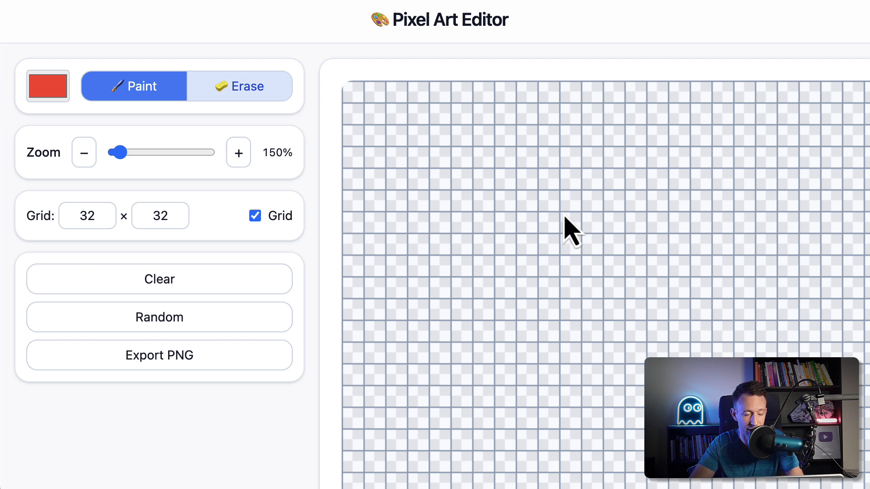
{"action": "mouse_move", "coordinate": [570, 239]}
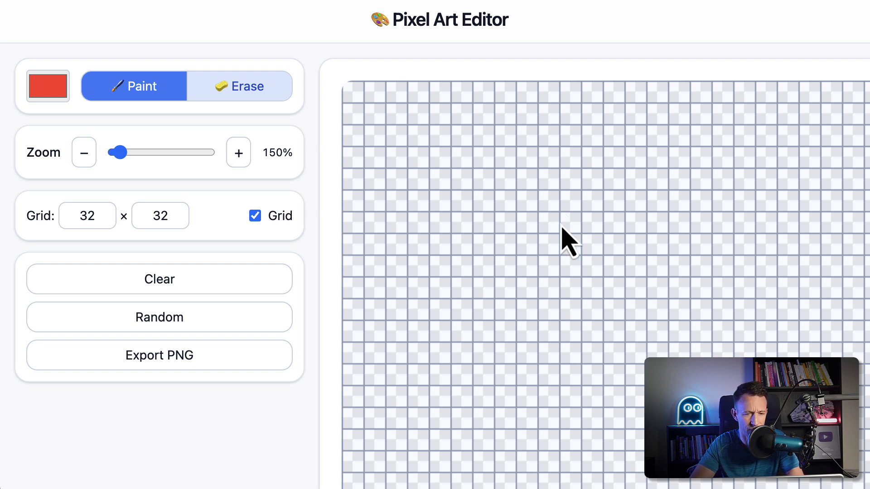
{"action": "mouse_move", "coordinate": [569, 247]}
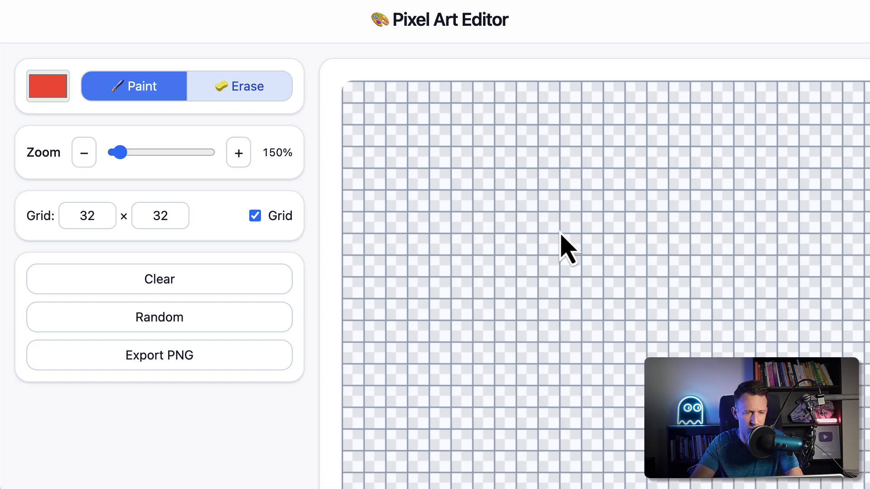
{"action": "mouse_move", "coordinate": [443, 272]}
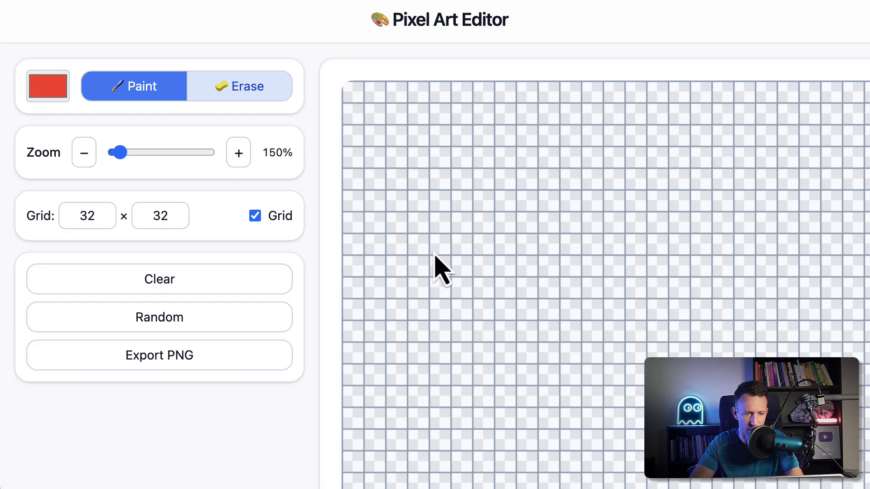
{"action": "mouse_move", "coordinate": [522, 159]}
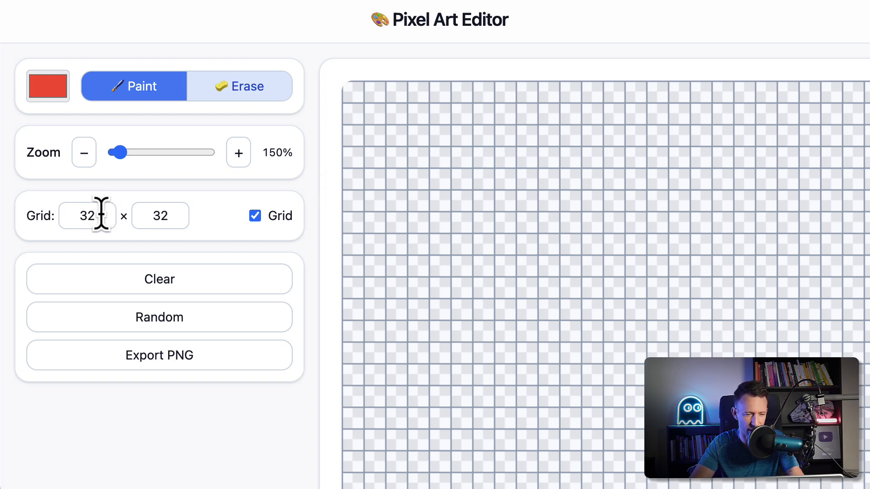
{"action": "mouse_move", "coordinate": [266, 239]}
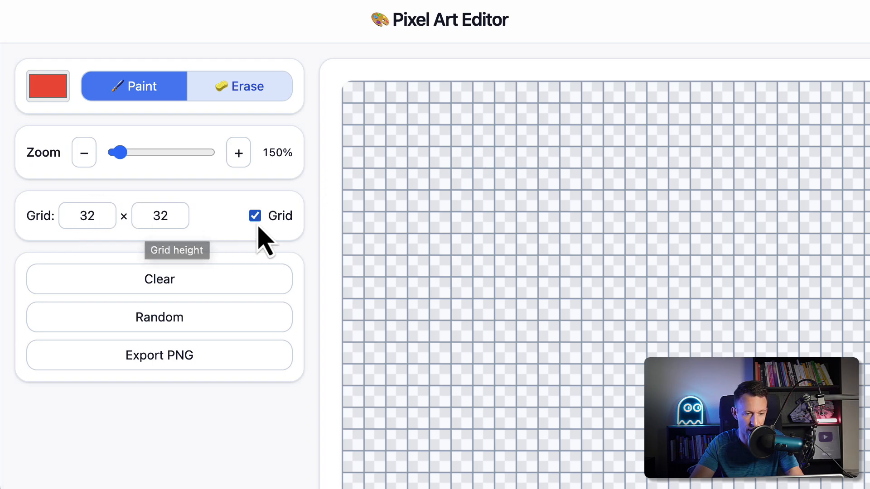
- Toggle the canvas grid off and on, then choose a darker red paint colour
{"action": "left_click", "coordinate": [255, 215]}
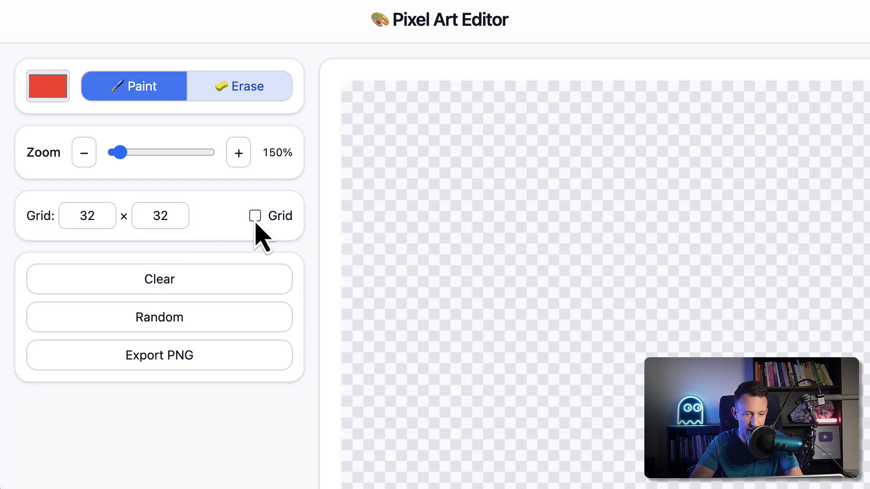
{"action": "left_click", "coordinate": [255, 216]}
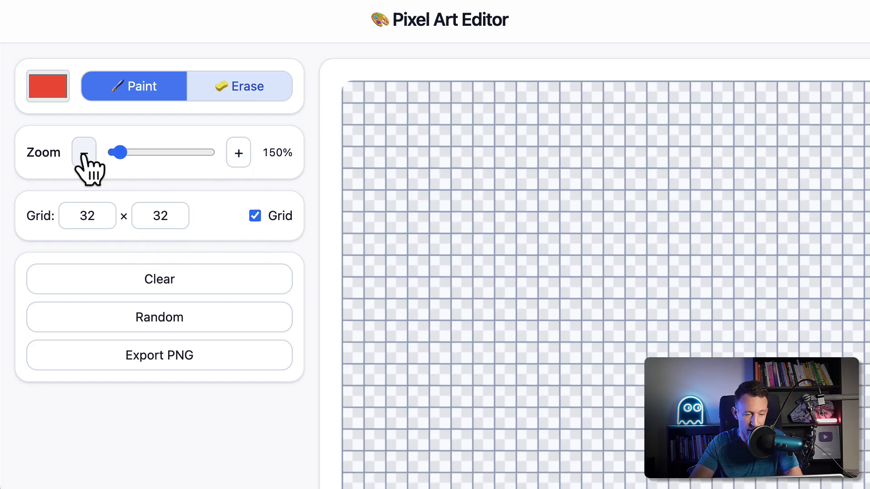
{"action": "left_click", "coordinate": [48, 86]}
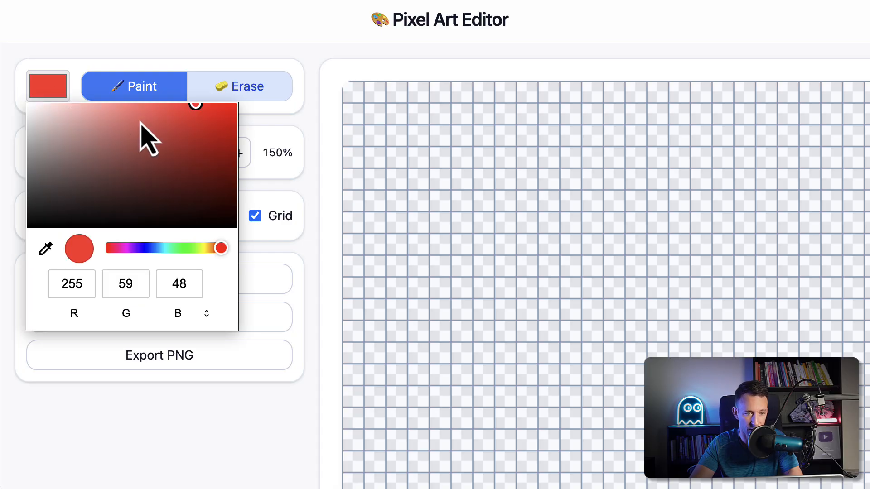
{"action": "left_click", "coordinate": [195, 121]}
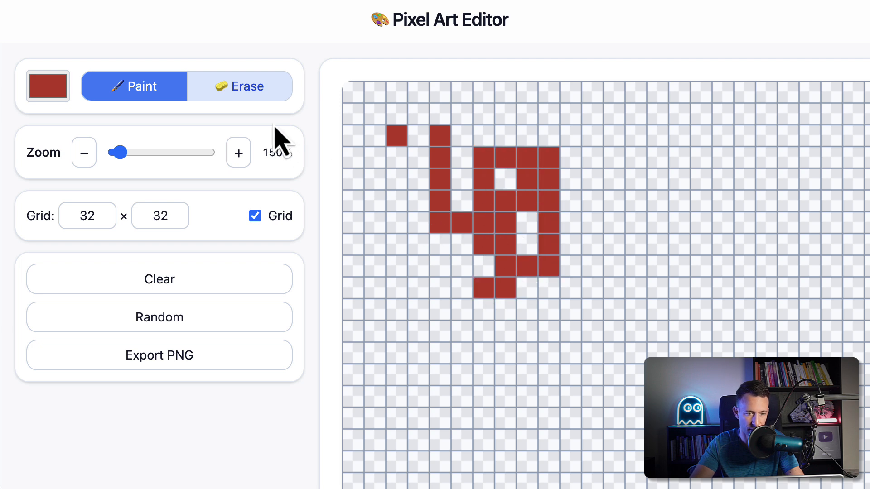
- Switch to Erase and clear the red drawing from the canvas
{"action": "left_click", "coordinate": [239, 86]}
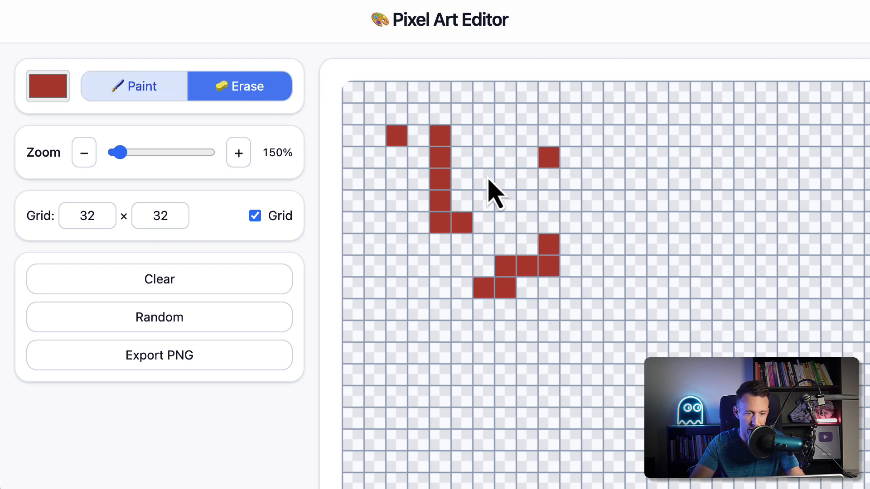
{"action": "left_click", "coordinate": [449, 225]}
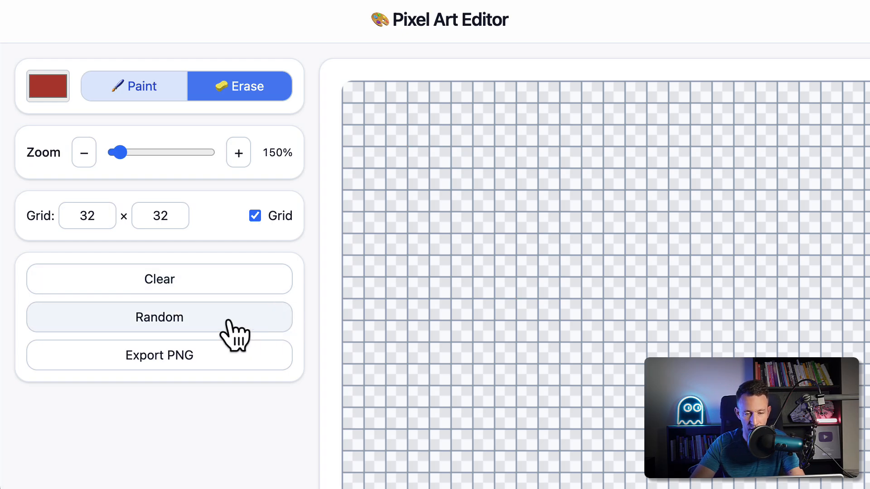
- Fill the canvas with random pixels, clear it, and return to Paint to draw the red figure
{"action": "left_click", "coordinate": [159, 317]}
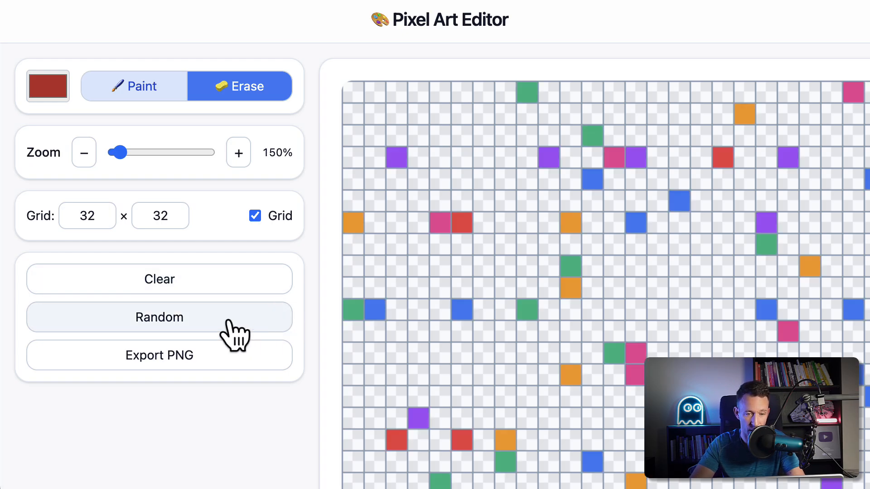
{"action": "left_click", "coordinate": [159, 280]}
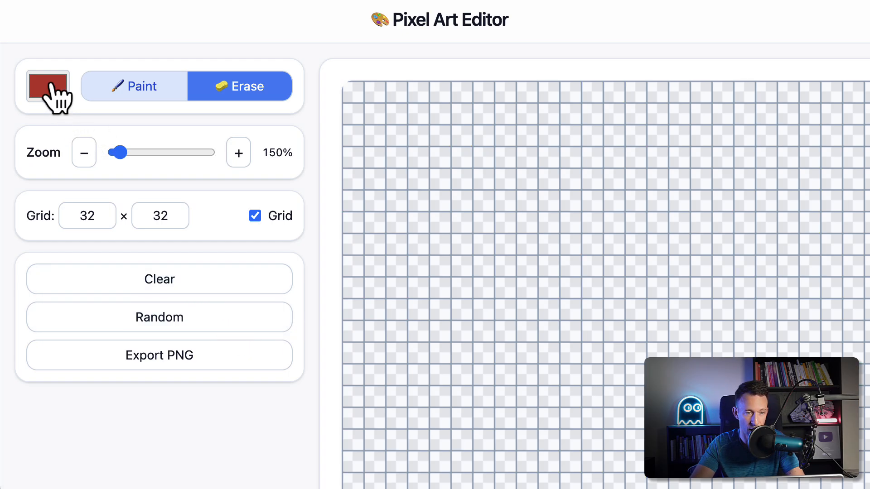
{"action": "mouse_move", "coordinate": [506, 208]}
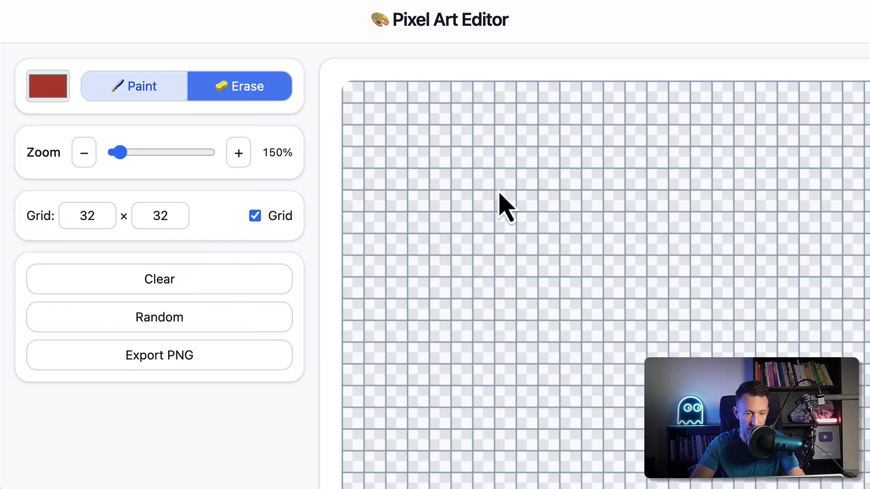
{"action": "left_click", "coordinate": [133, 86]}
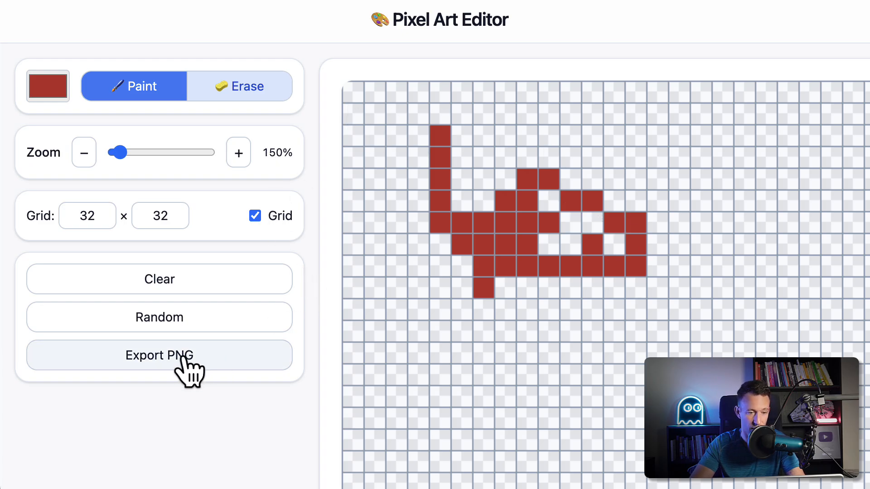
{"action": "mouse_move", "coordinate": [336, 365]}
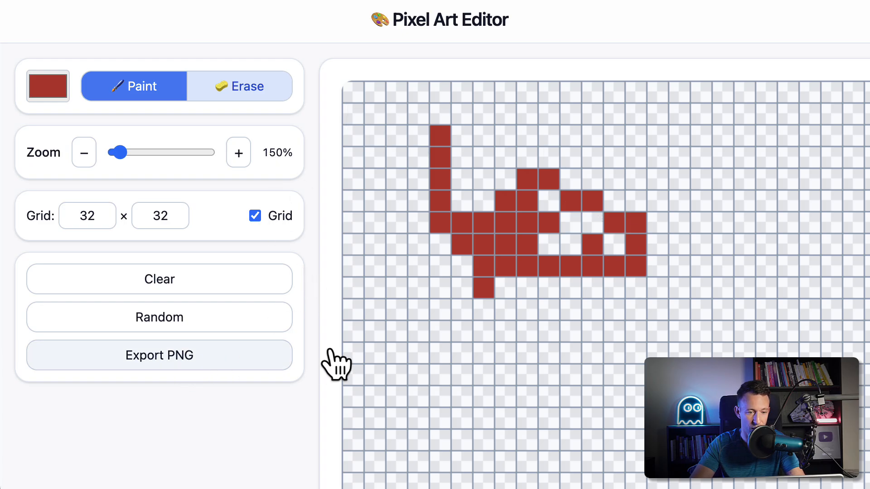
{"action": "left_click", "coordinate": [158, 356]}
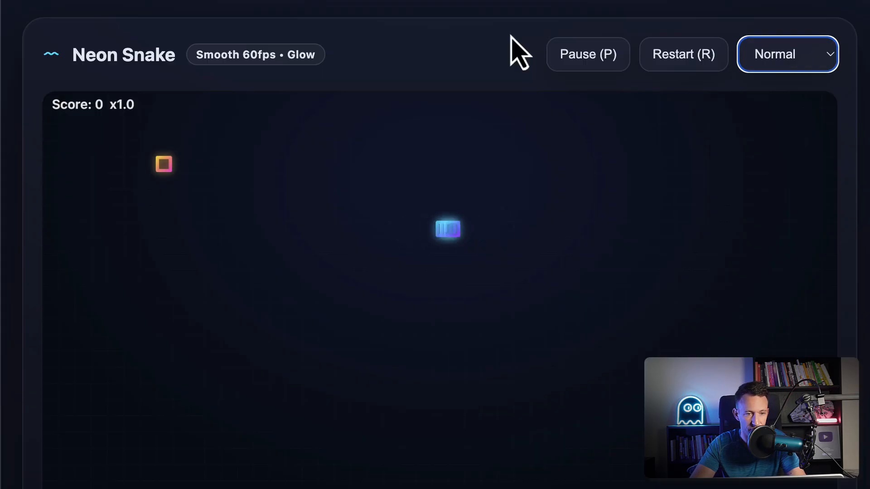
{"action": "mouse_move", "coordinate": [632, 156]}
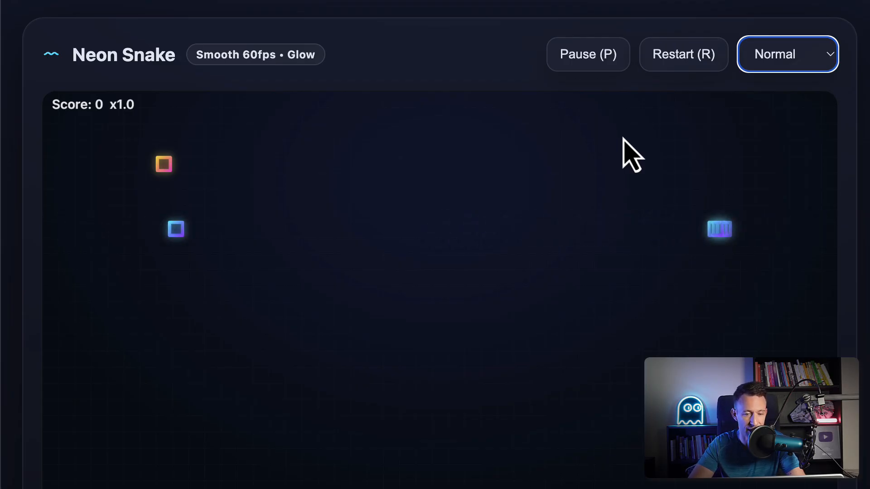
- Try the Normal and Fast speeds, then set Neon Snake's speed to Ludicrous
{"action": "left_click", "coordinate": [786, 54]}
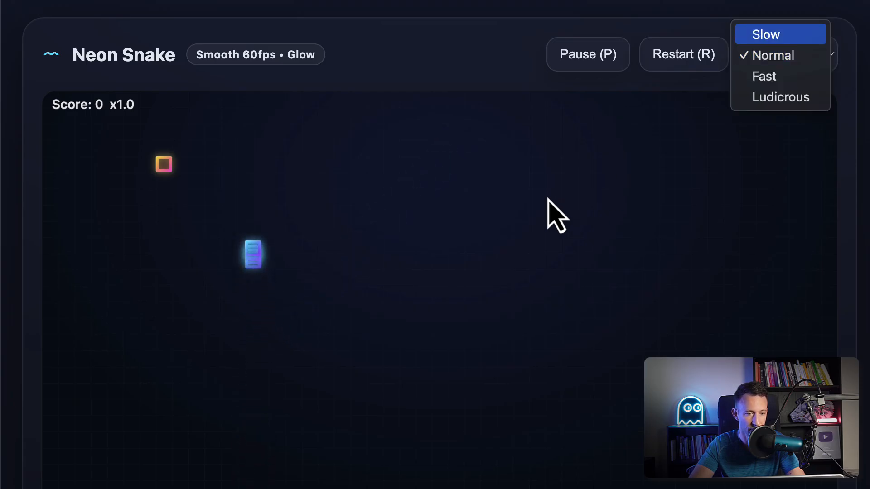
{"action": "left_click", "coordinate": [780, 97]}
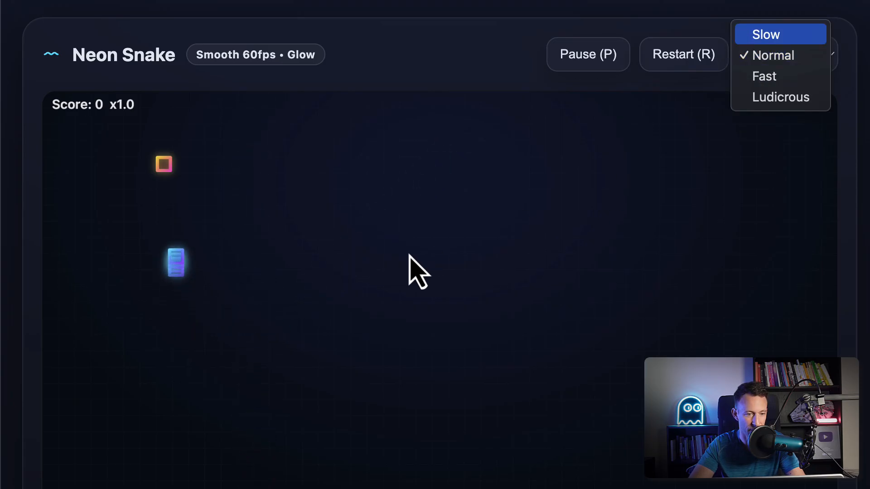
{"action": "left_click", "coordinate": [774, 54]}
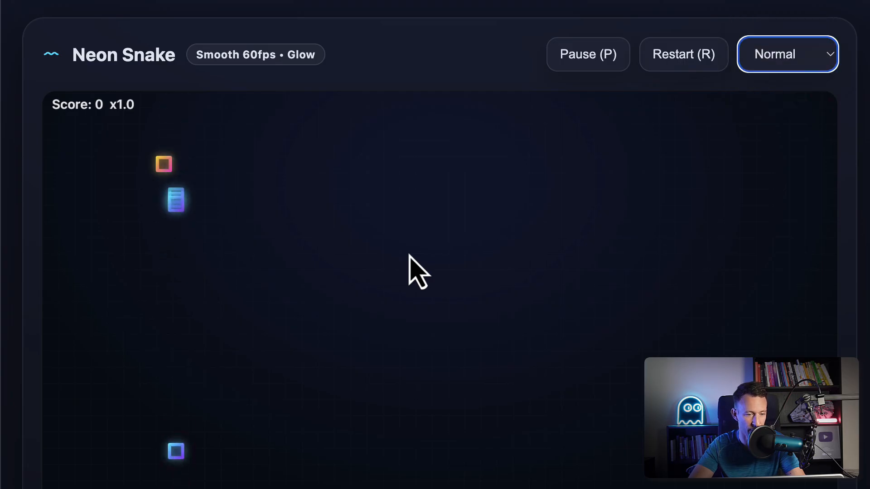
{"action": "mouse_move", "coordinate": [679, 178]}
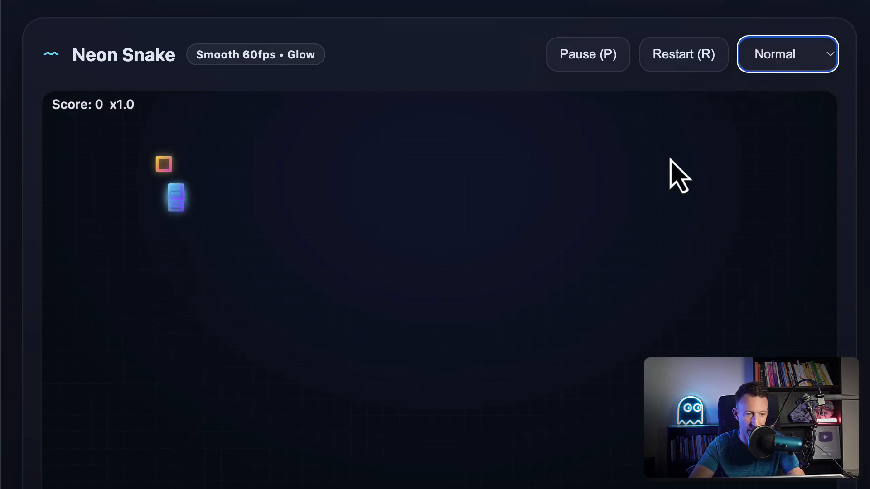
{"action": "left_click", "coordinate": [786, 54]}
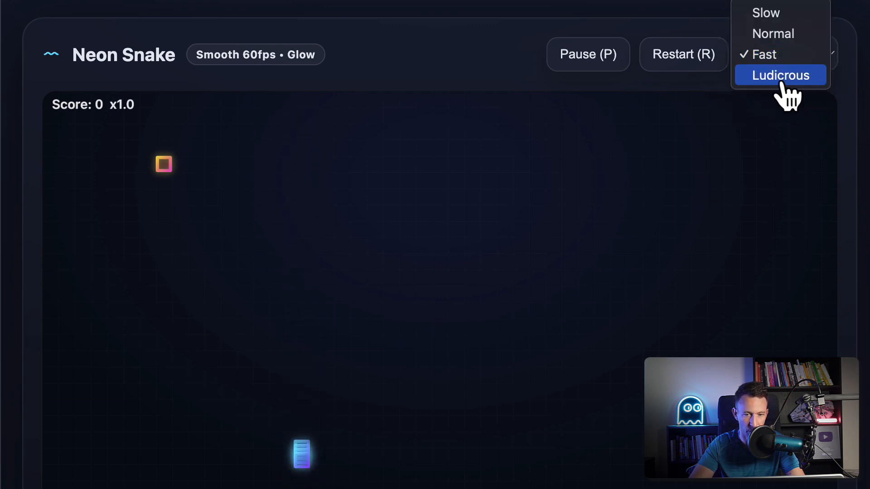
{"action": "left_click", "coordinate": [779, 75]}
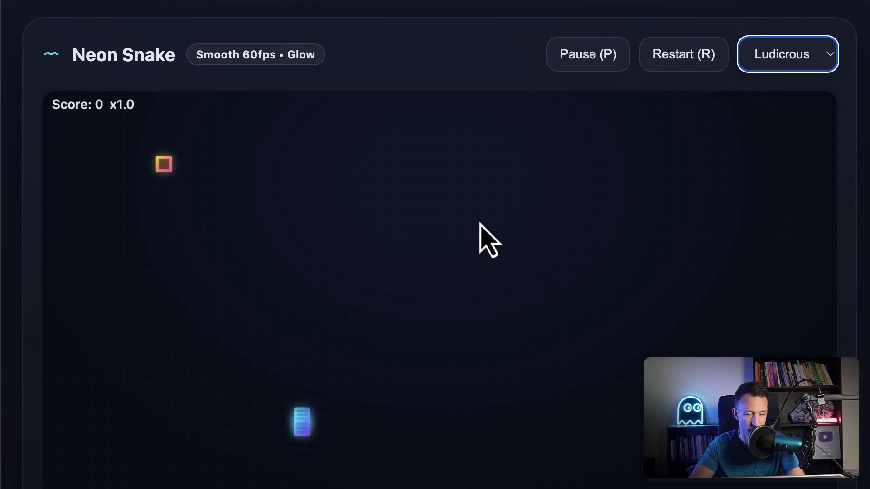
{"action": "scroll", "scroll_direction": "down", "scroll_amount": 3}
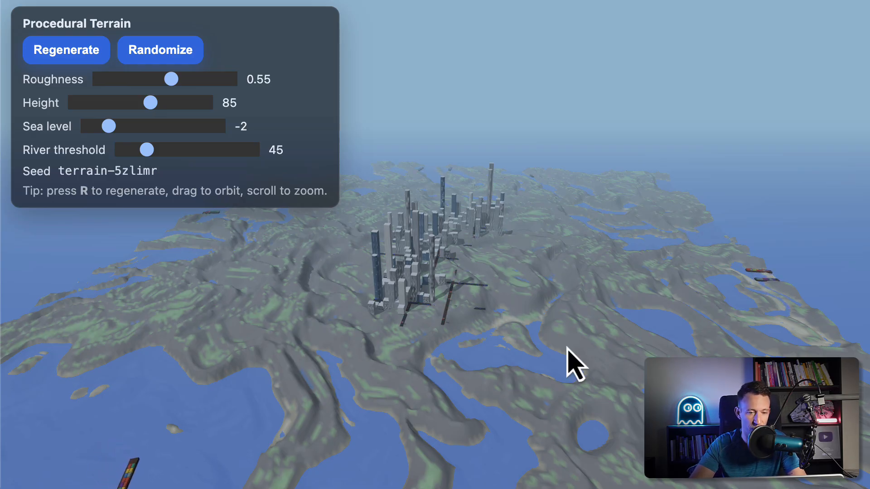
{"action": "mouse_move", "coordinate": [500, 366]}
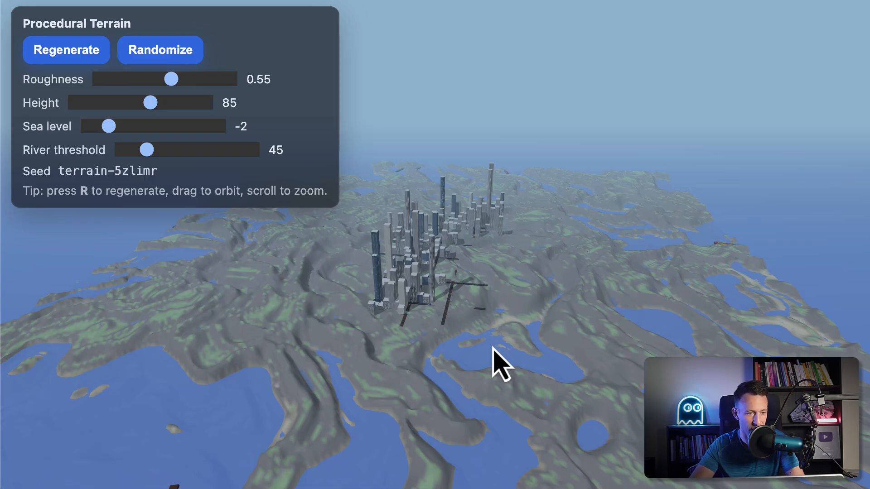
{"action": "mouse_move", "coordinate": [197, 97]}
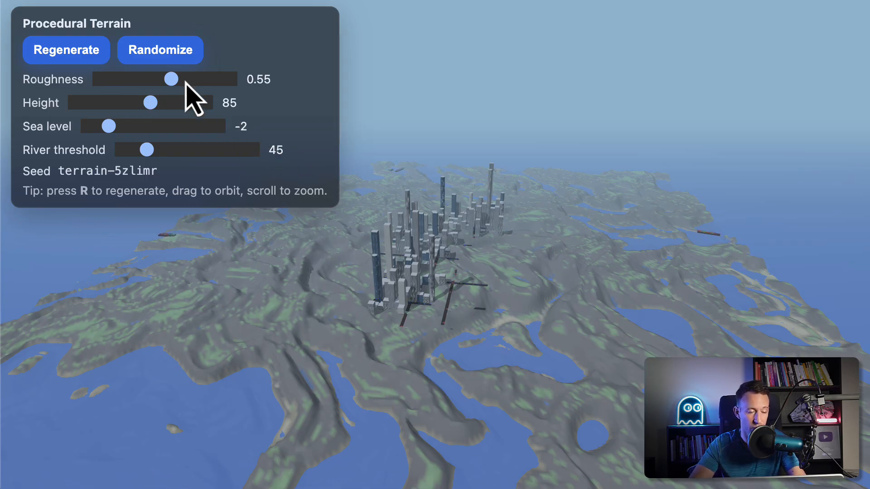
- Set roughness 0.65 and height 93, then regenerate the terrain three times for new tower clusters
{"action": "left_click_drag", "start_coordinate": [170, 79], "coordinate": [177, 79]}
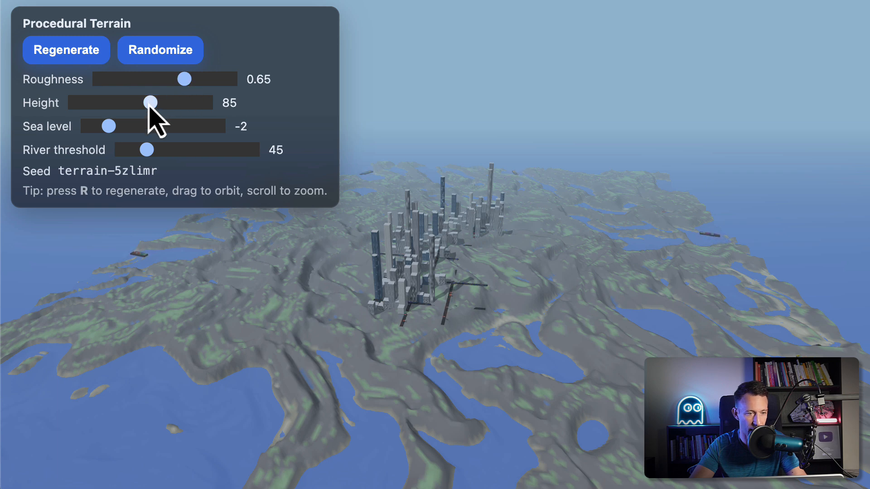
{"action": "left_click_drag", "start_coordinate": [148, 101], "coordinate": [158, 102]}
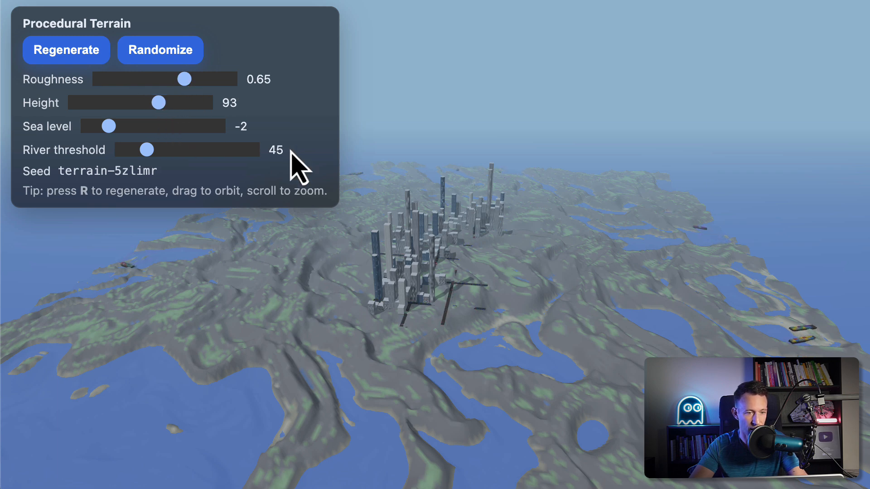
{"action": "left_click", "coordinate": [66, 49]}
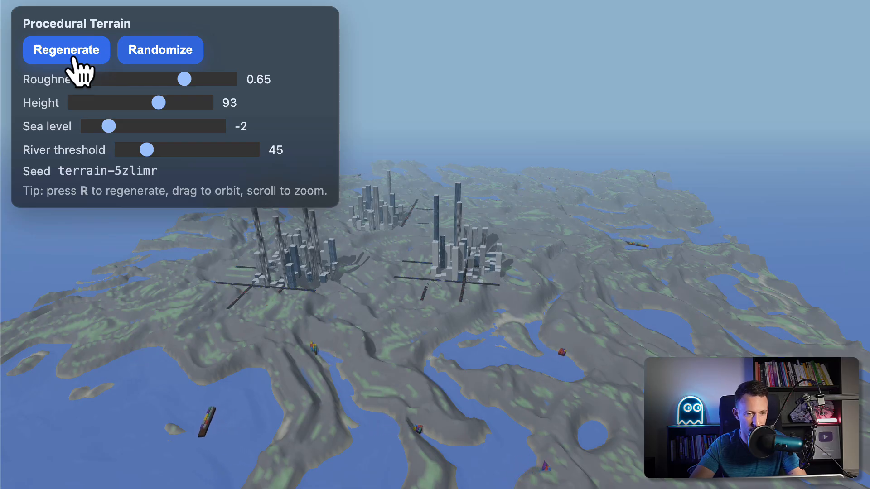
{"action": "left_click", "coordinate": [66, 50]}
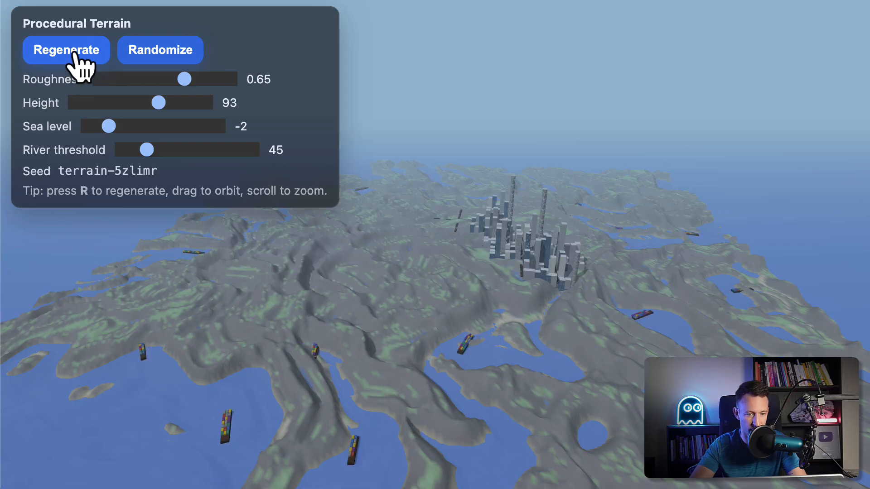
{"action": "left_click", "coordinate": [66, 50]}
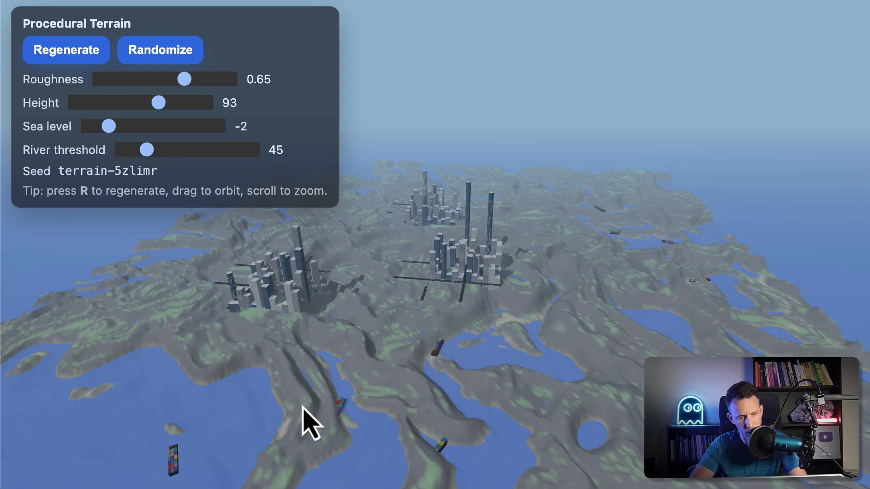
{"action": "mouse_move", "coordinate": [380, 416]}
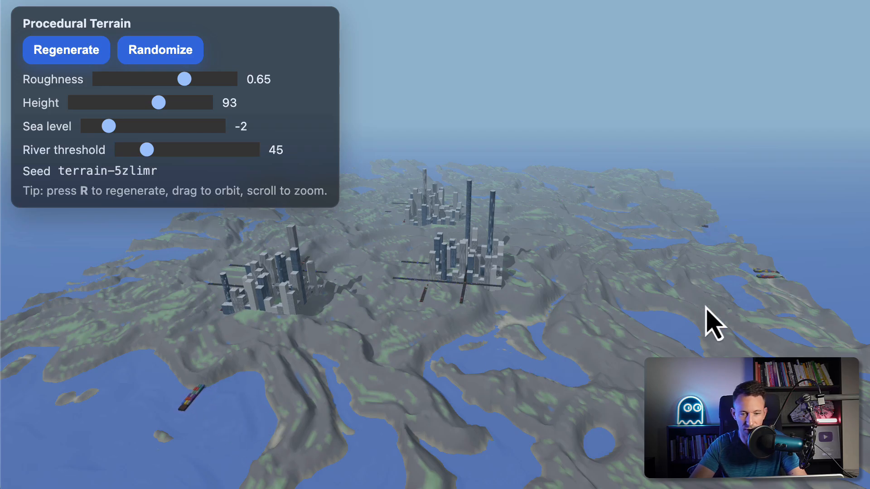
{"action": "mouse_move", "coordinate": [333, 383]}
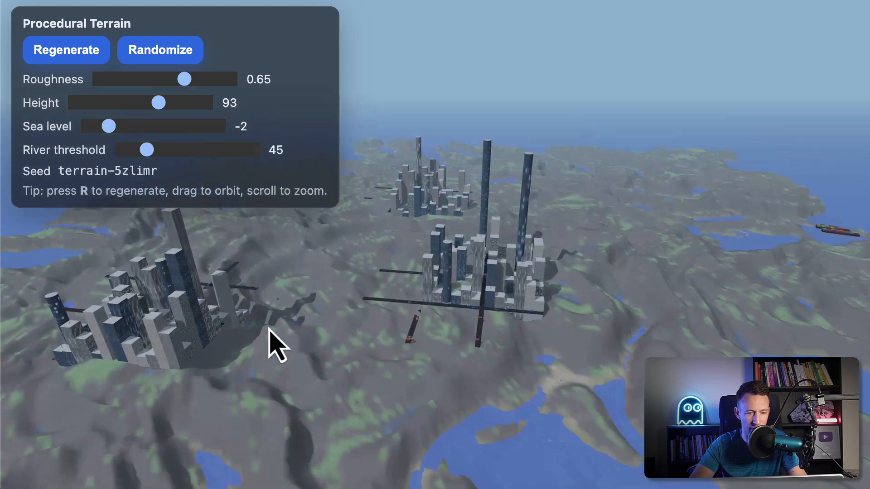
{"action": "left_click_drag", "start_coordinate": [278, 344], "coordinate": [341, 349]}
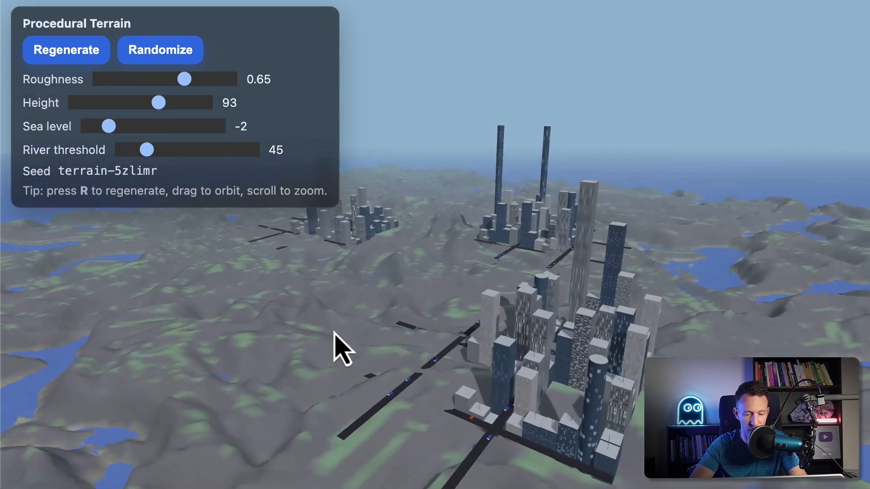
{"action": "left_click_drag", "start_coordinate": [341, 350], "coordinate": [399, 350]}
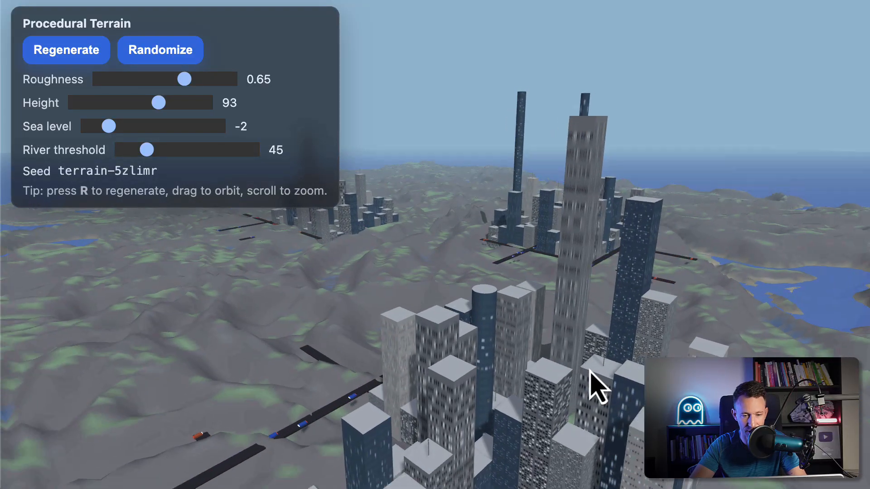
{"action": "left_click_drag", "start_coordinate": [599, 385], "coordinate": [550, 371]}
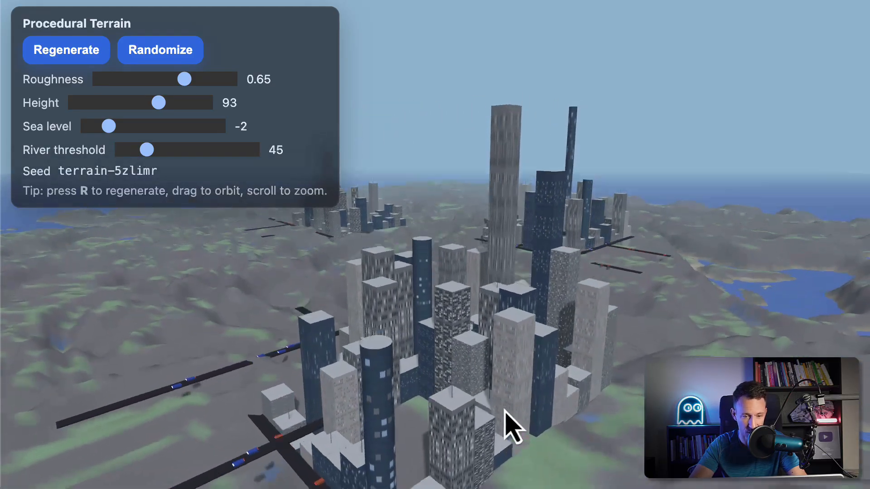
{"action": "left_click_drag", "start_coordinate": [511, 425], "coordinate": [494, 413]}
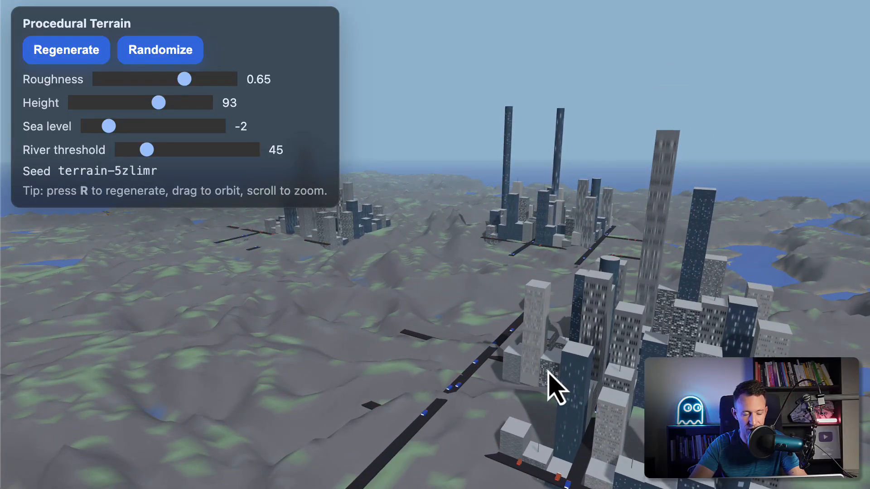
{"action": "left_click_drag", "start_coordinate": [554, 389], "coordinate": [558, 422]}
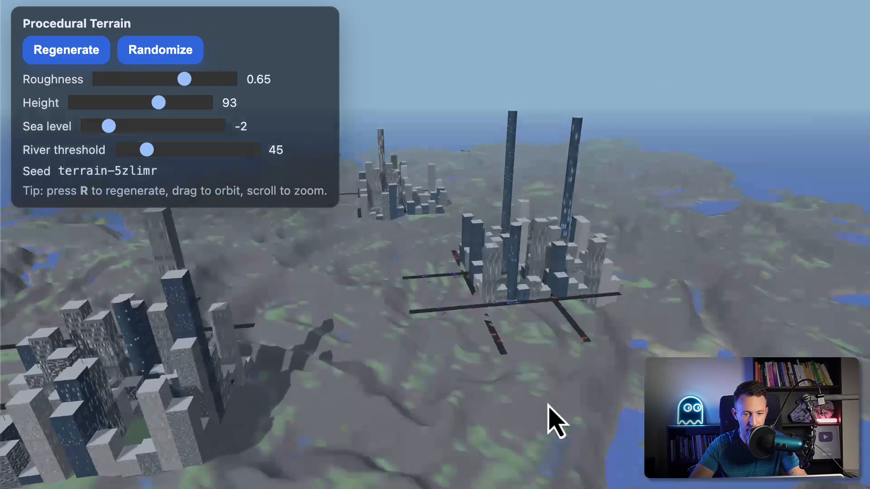
{"action": "left_click_drag", "start_coordinate": [554, 419], "coordinate": [391, 424]}
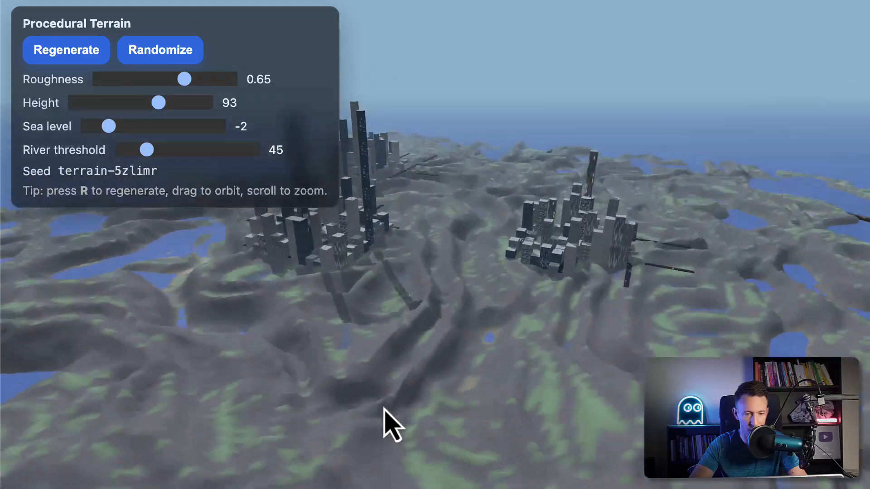
{"action": "left_click_drag", "start_coordinate": [394, 422], "coordinate": [497, 333]}
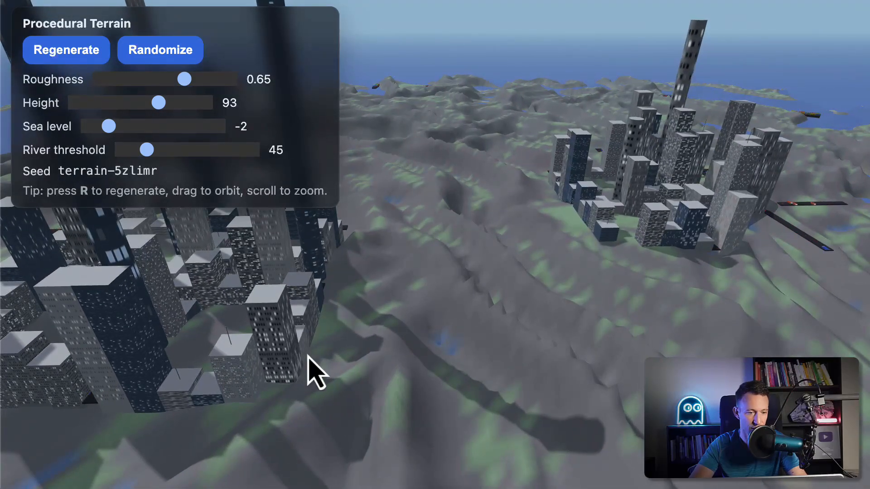
{"action": "left_click_drag", "start_coordinate": [319, 372], "coordinate": [353, 333]}
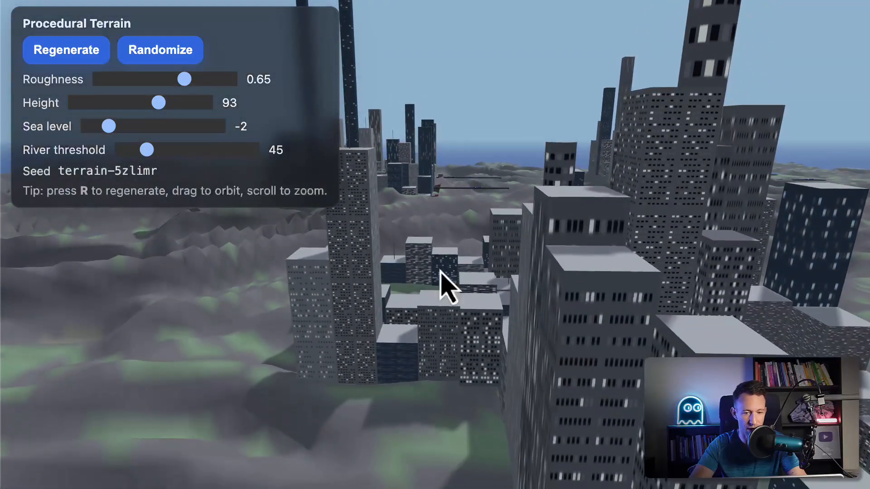
{"action": "left_click_drag", "start_coordinate": [444, 286], "coordinate": [638, 297]}
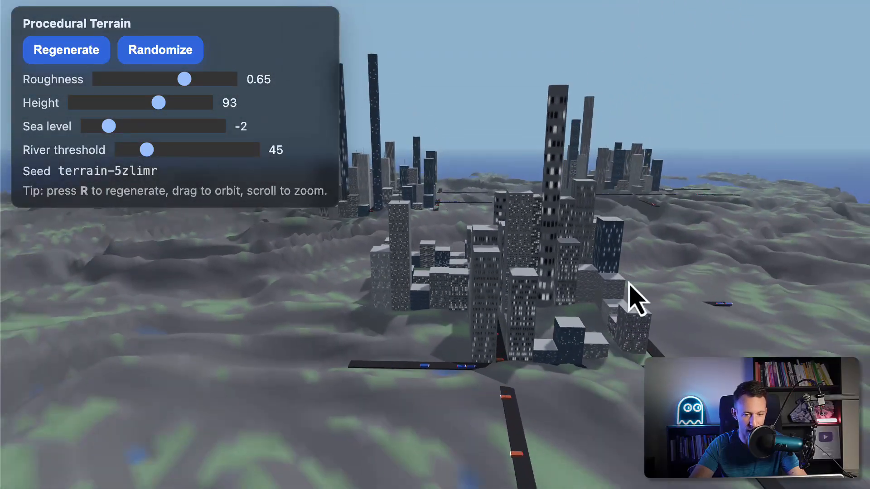
{"action": "left_click_drag", "start_coordinate": [635, 296], "coordinate": [513, 305]}
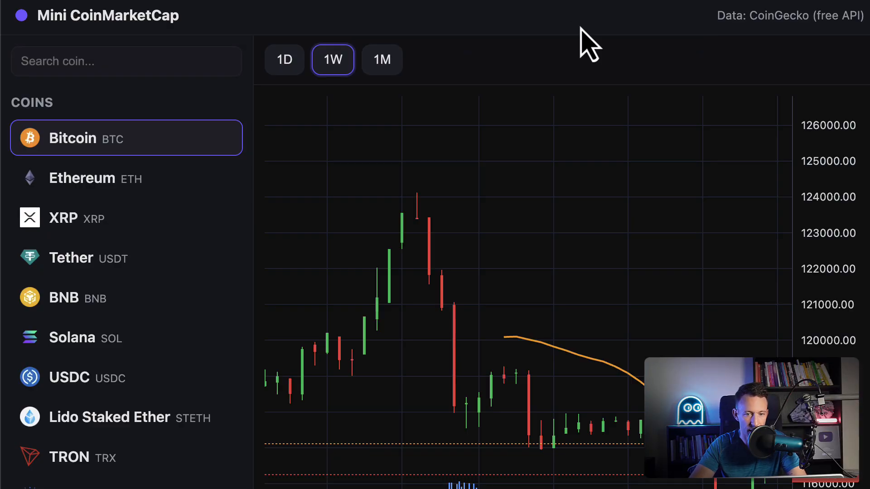
{"action": "mouse_move", "coordinate": [602, 67]}
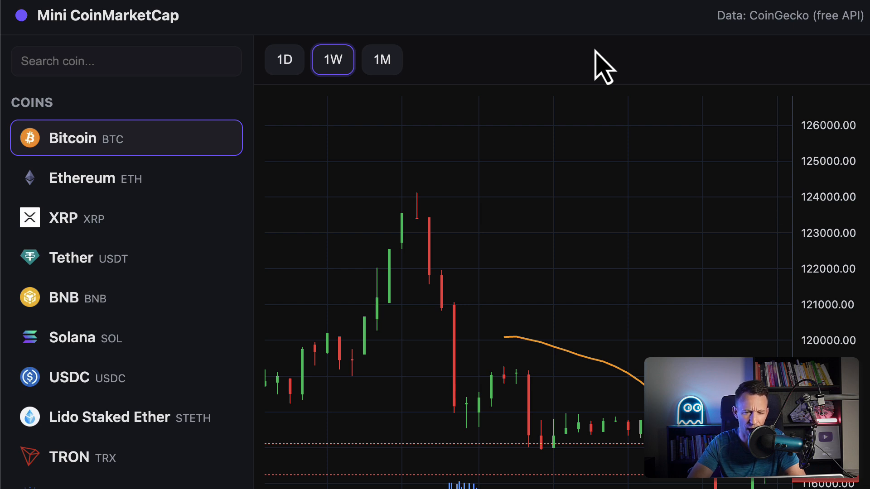
{"action": "mouse_move", "coordinate": [292, 97]}
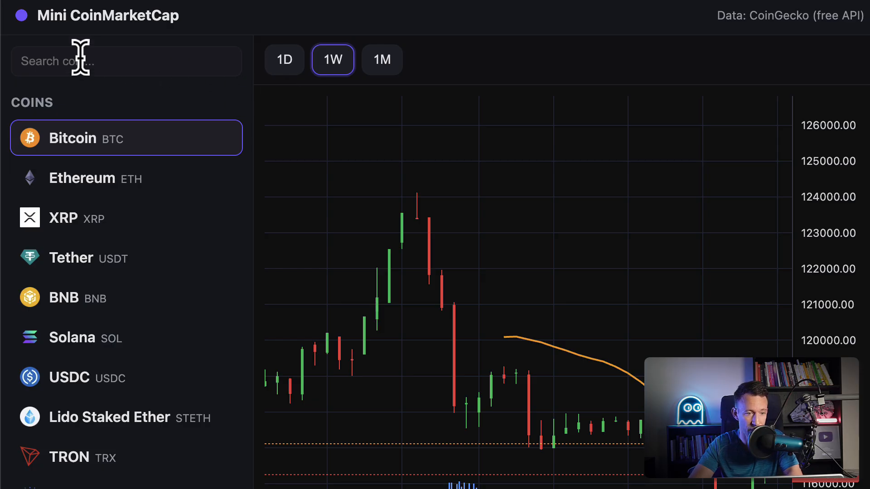
- Search the coin list by typing 'so' in the search box
{"action": "left_click", "coordinate": [126, 61]}
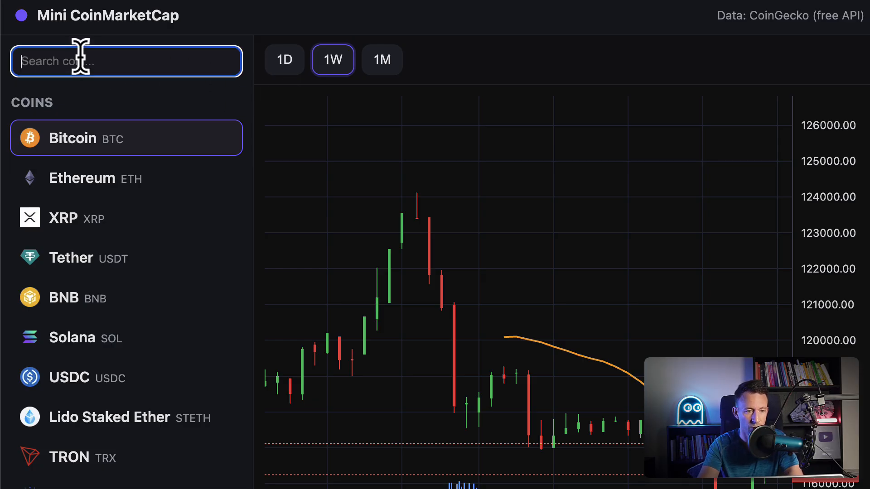
{"action": "type", "text": "so"}
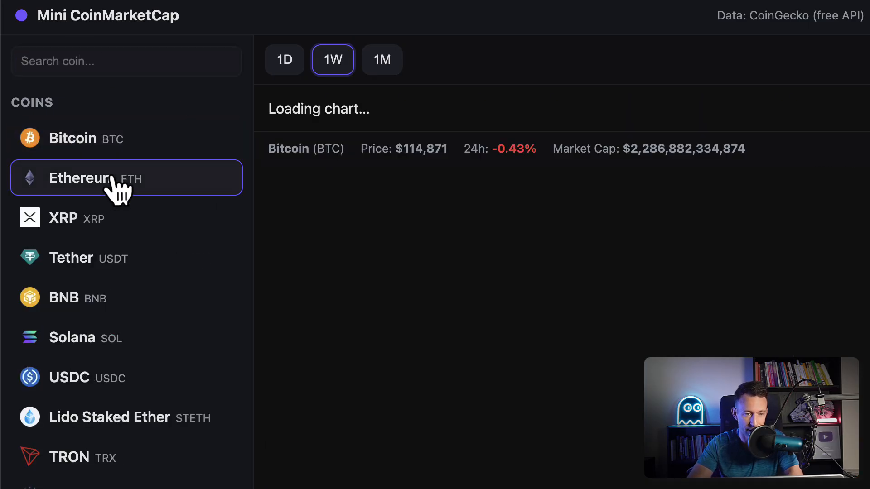
- Load Ethereum's chart and view it over 1D, 1W, then the 1M range
{"action": "left_click", "coordinate": [126, 178]}
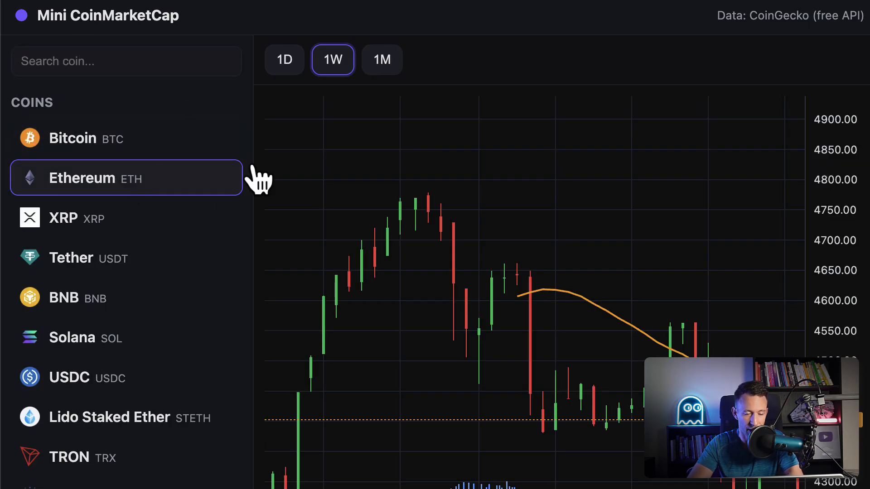
{"action": "mouse_move", "coordinate": [366, 119]}
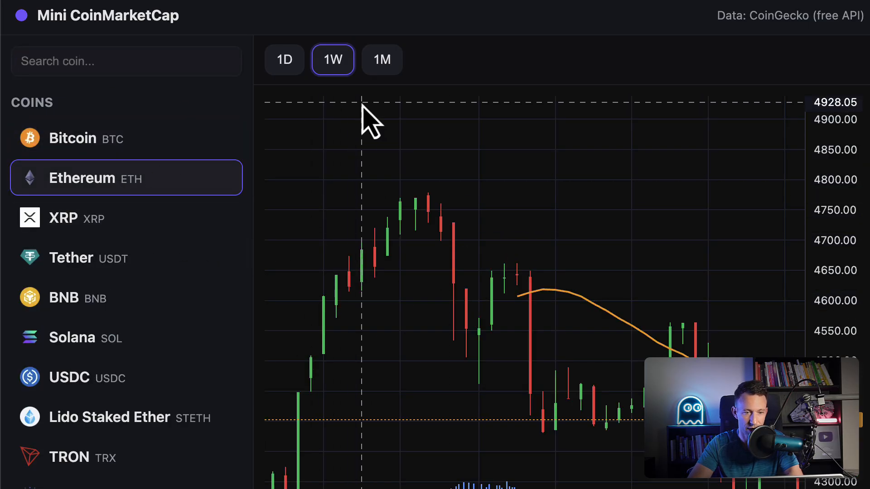
{"action": "left_click", "coordinate": [284, 59]}
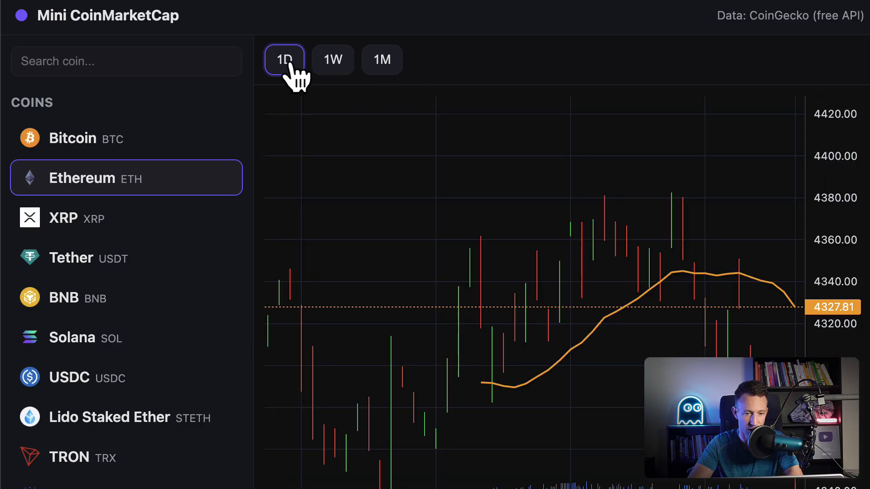
{"action": "left_click", "coordinate": [332, 60]}
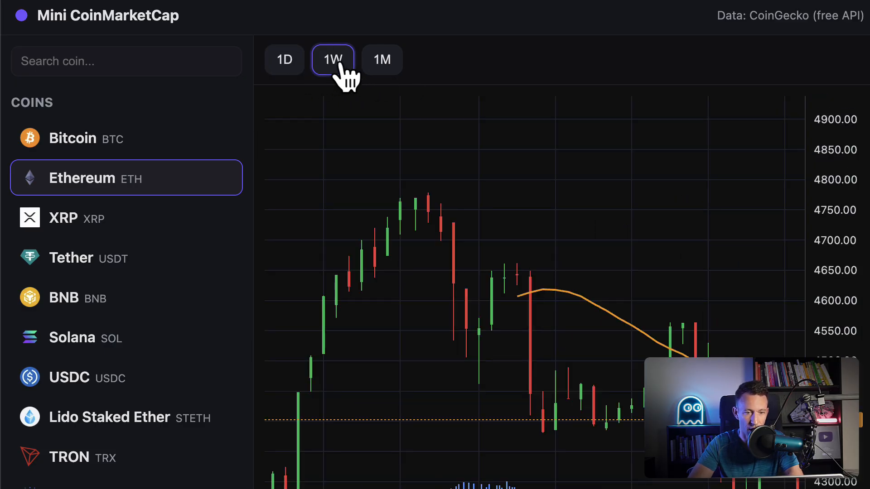
{"action": "left_click", "coordinate": [381, 59]}
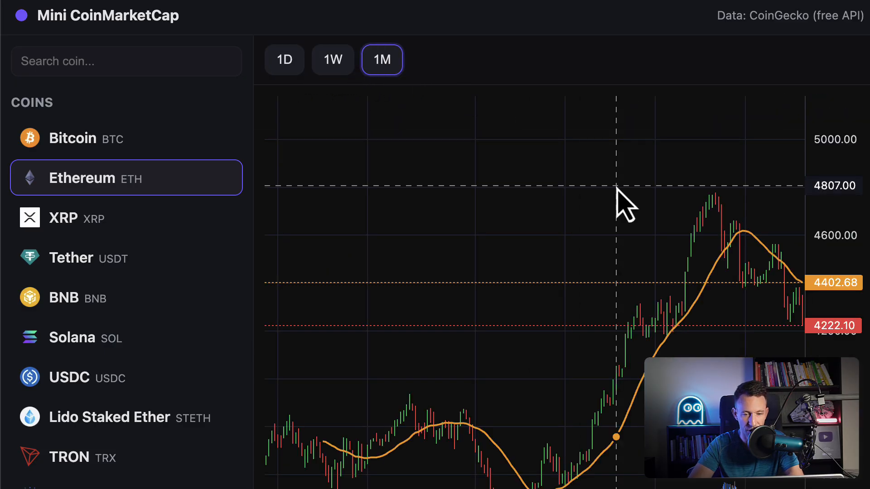
{"action": "mouse_move", "coordinate": [349, 449]}
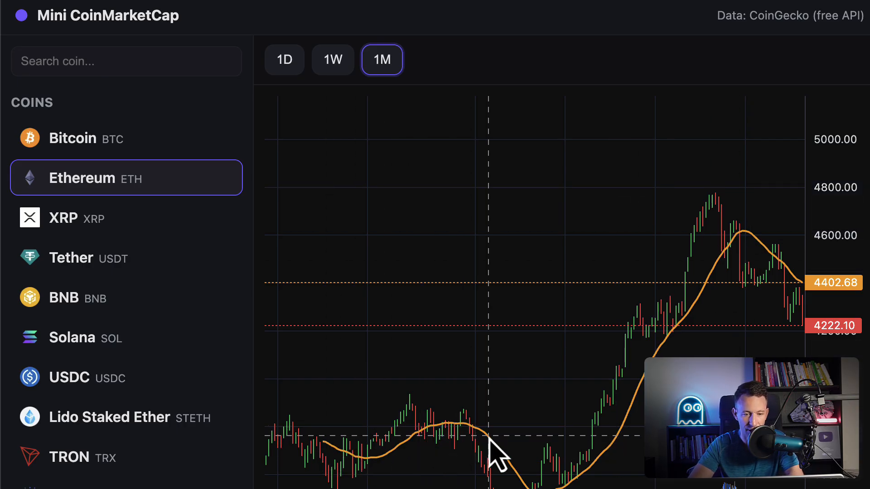
{"action": "mouse_move", "coordinate": [627, 368]}
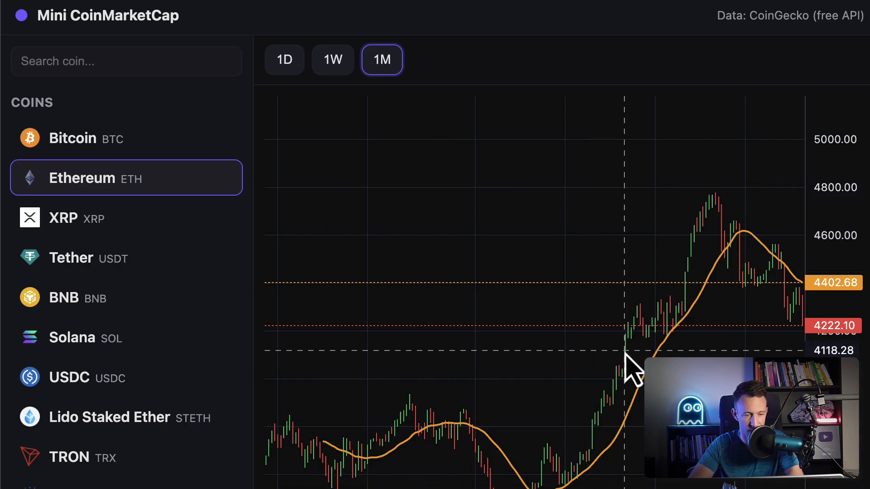
{"action": "mouse_move", "coordinate": [399, 433]}
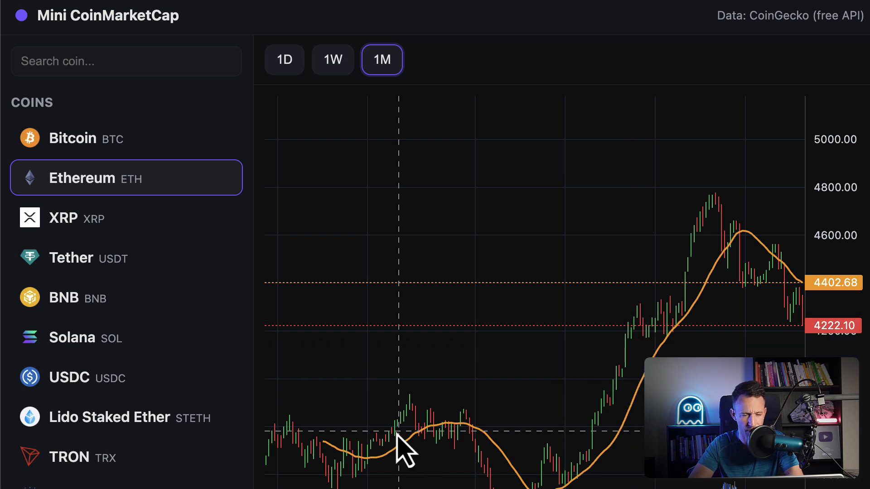
{"action": "mouse_move", "coordinate": [602, 472]}
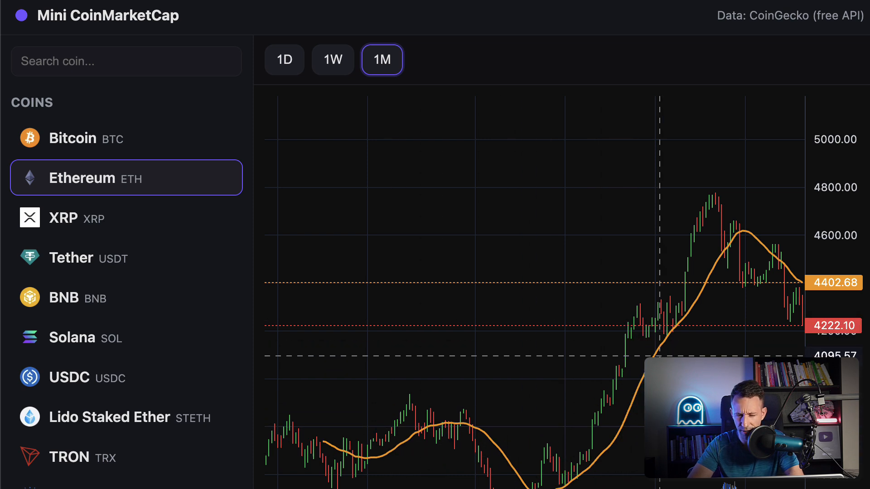
{"action": "mouse_move", "coordinate": [677, 228]}
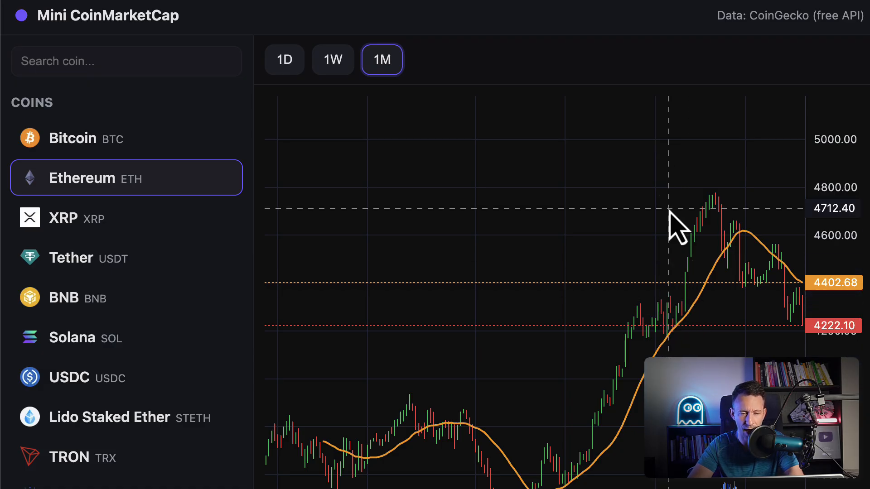
{"action": "mouse_move", "coordinate": [779, 183]}
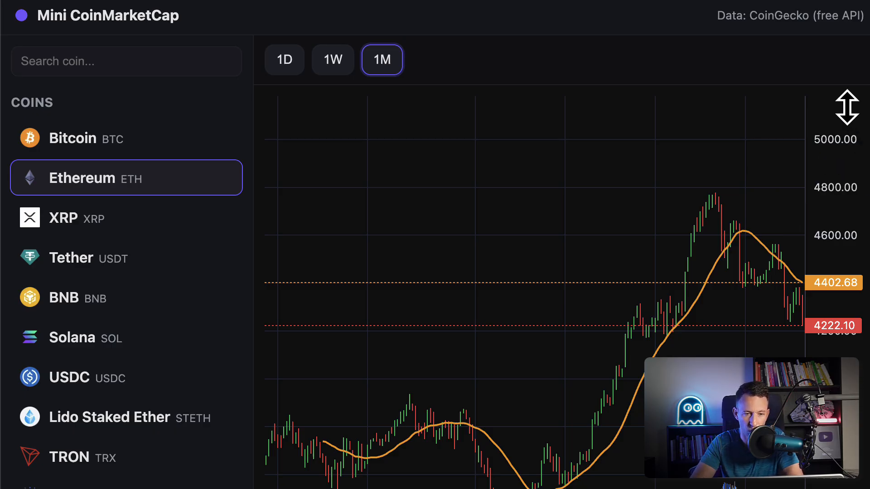
{"action": "mouse_move", "coordinate": [799, 86]}
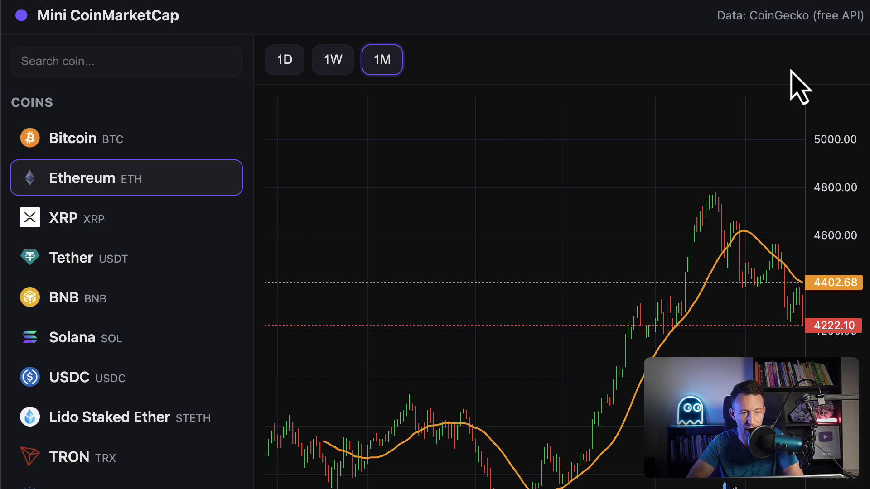
{"action": "mouse_move", "coordinate": [157, 311]}
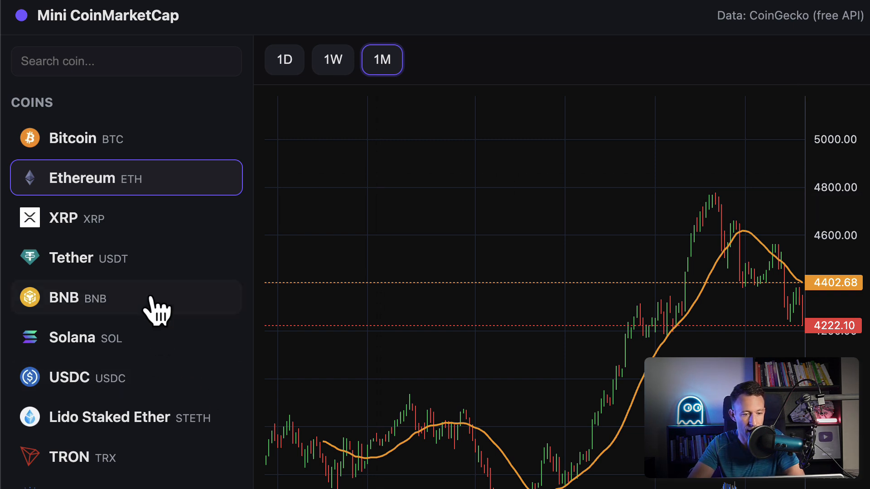
- Scroll down to Ethereum's volume bars and its $4,224.15, −2.18% 24h price summary
{"action": "scroll", "scroll_direction": "down", "scroll_amount": 3}
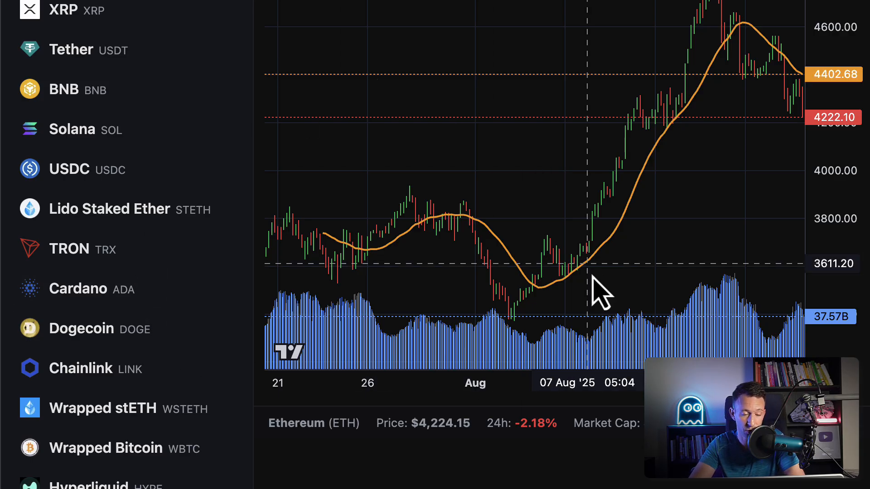
{"action": "mouse_move", "coordinate": [524, 466]}
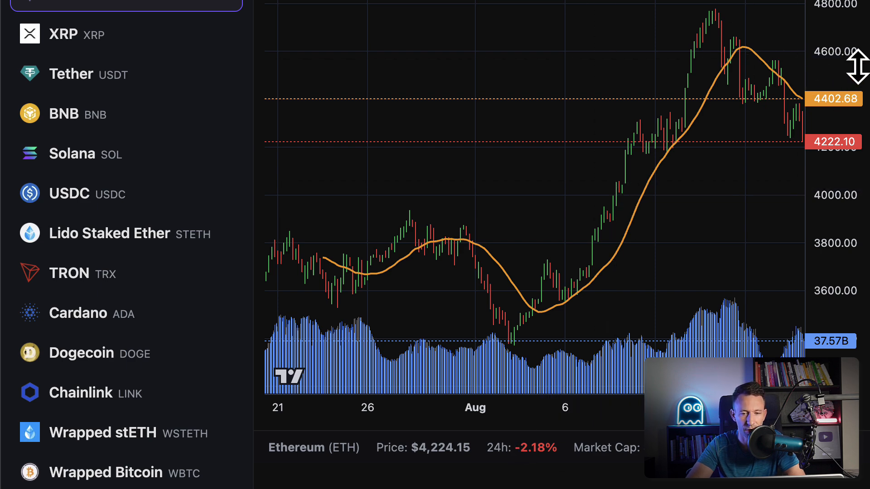
{"action": "mouse_move", "coordinate": [333, 302]}
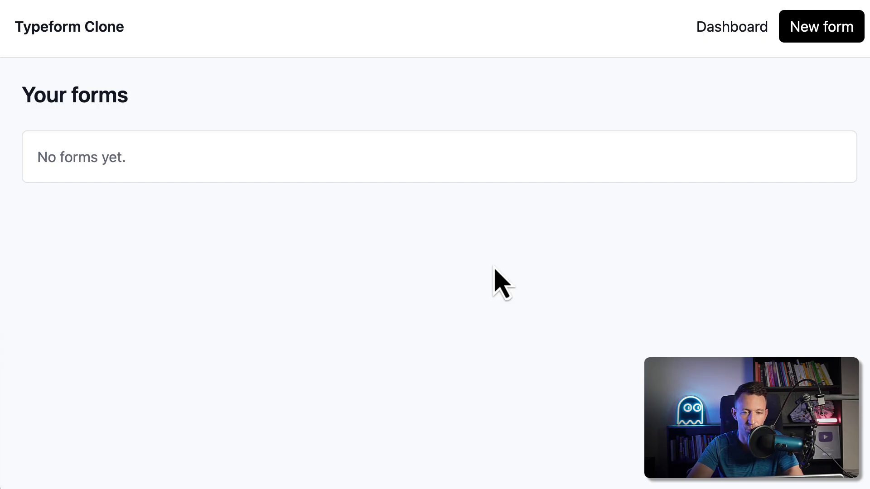
{"action": "mouse_move", "coordinate": [720, 224]}
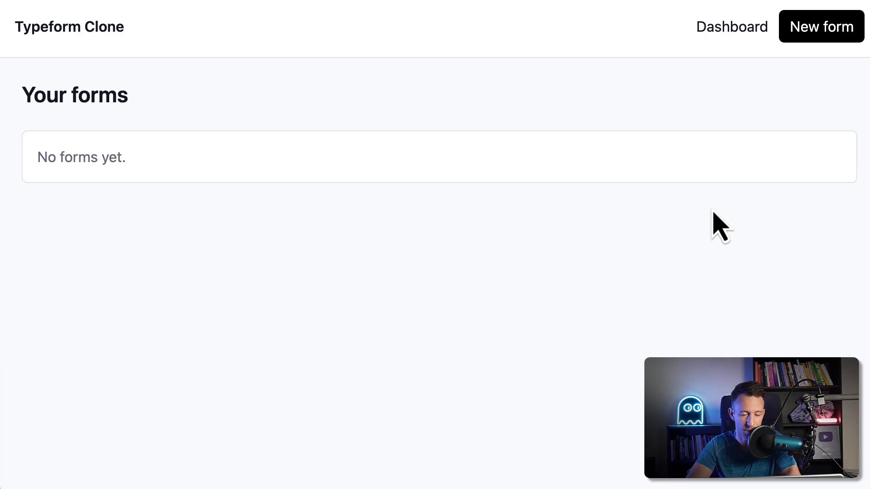
{"action": "mouse_move", "coordinate": [746, 214]}
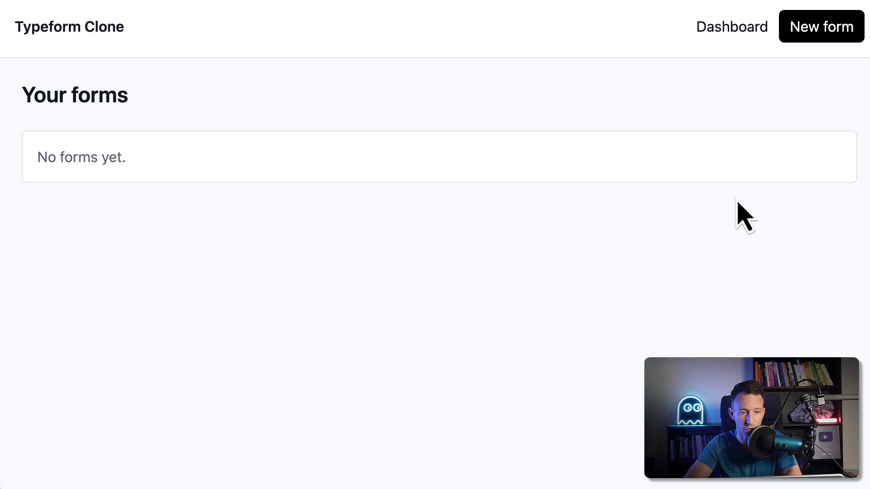
{"action": "mouse_move", "coordinate": [327, 86]}
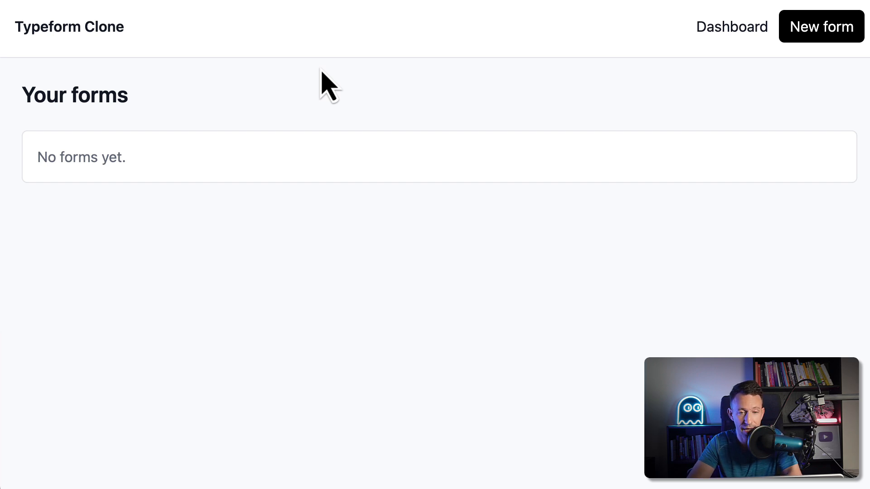
{"action": "mouse_move", "coordinate": [289, 103]}
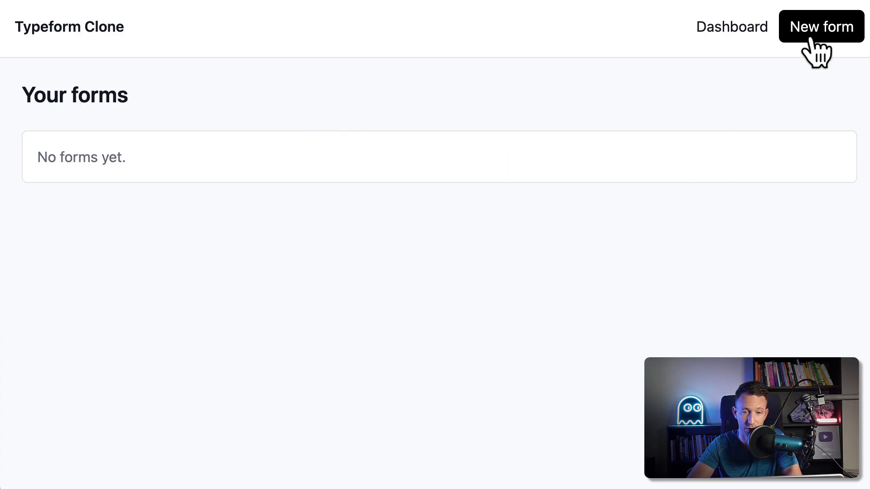
- Create a form titled 'New leads' with share path my-coaching-prorgam
{"action": "left_click", "coordinate": [821, 27]}
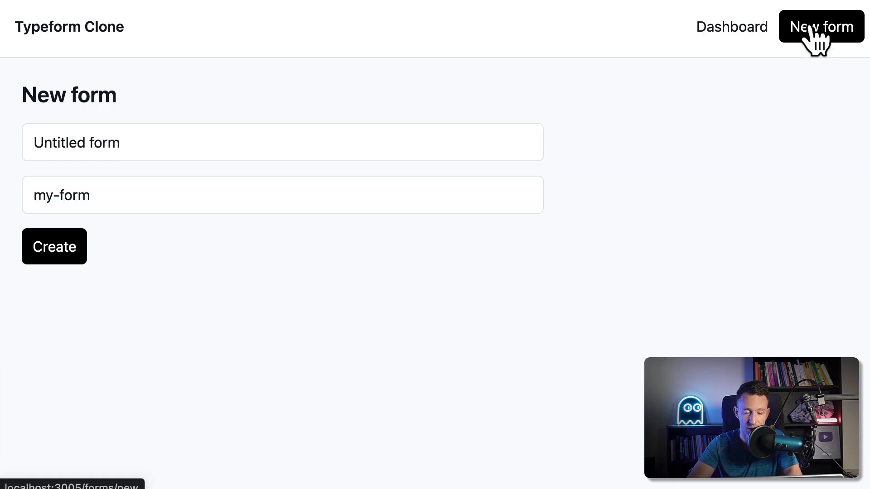
{"action": "double_click", "coordinate": [77, 142]}
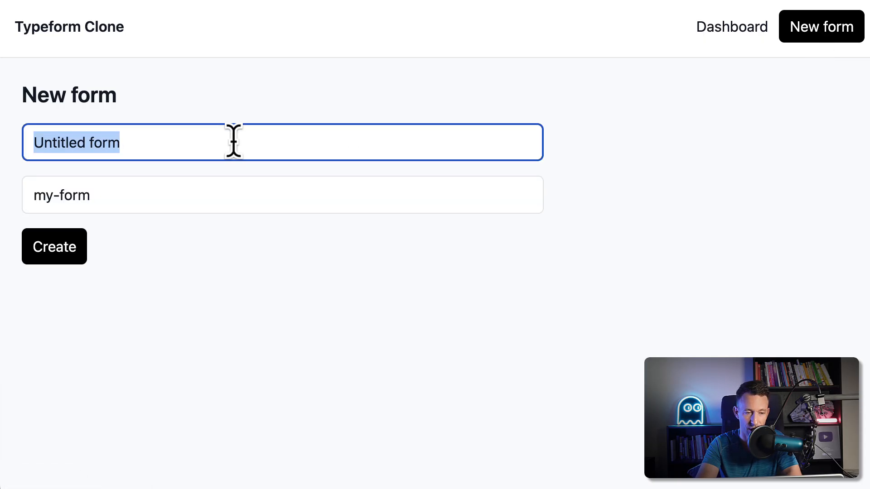
{"action": "type", "text": "New leads"}
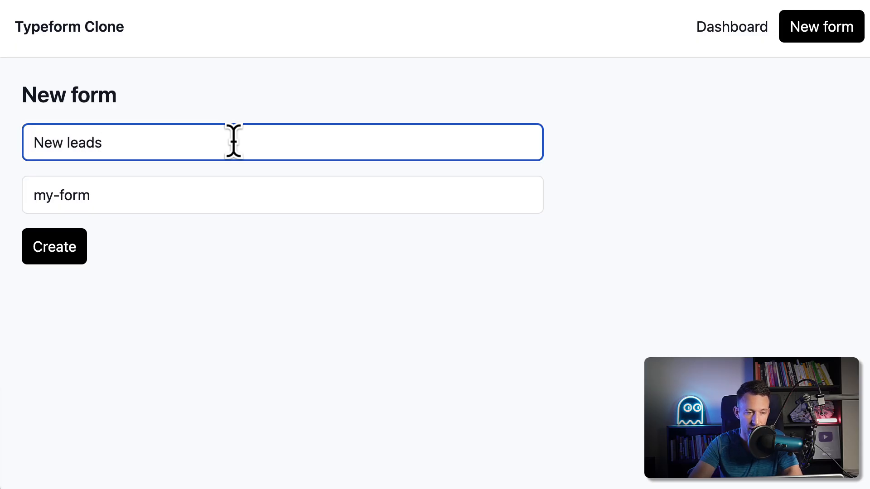
{"action": "double_click", "coordinate": [62, 195]}
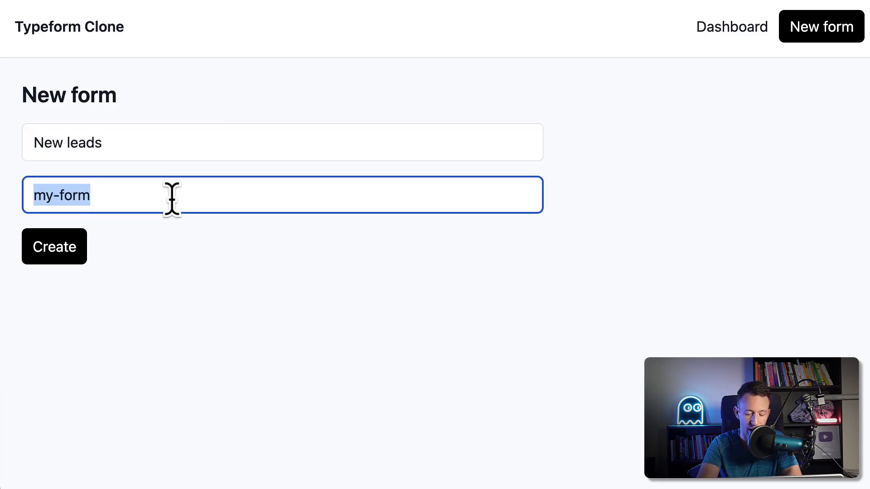
{"action": "type", "text": "my-a"}
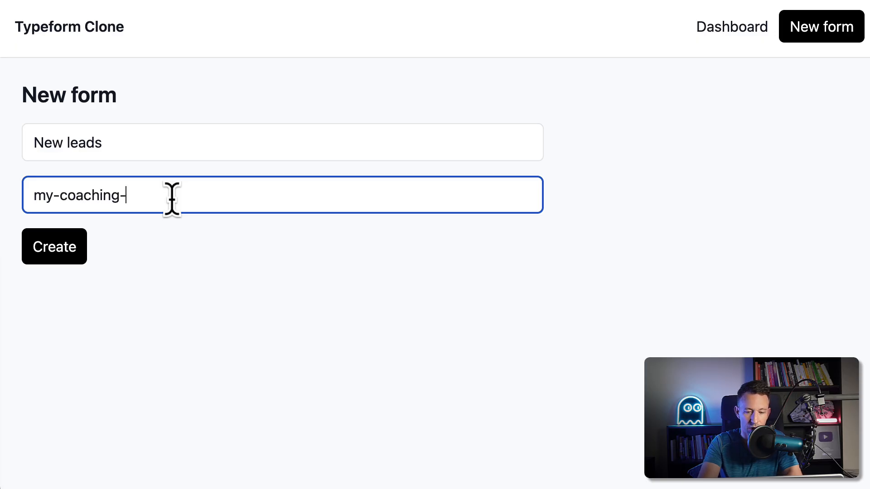
{"action": "type", "text": "prorgam"}
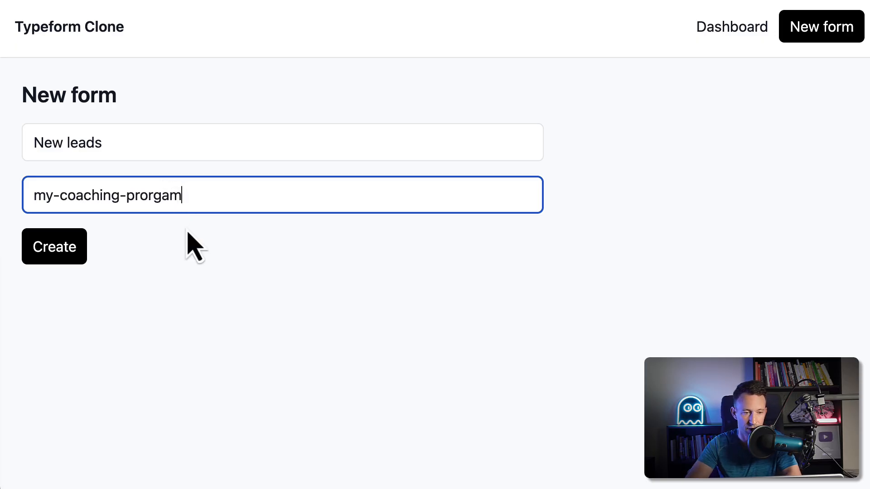
{"action": "left_click", "coordinate": [54, 246]}
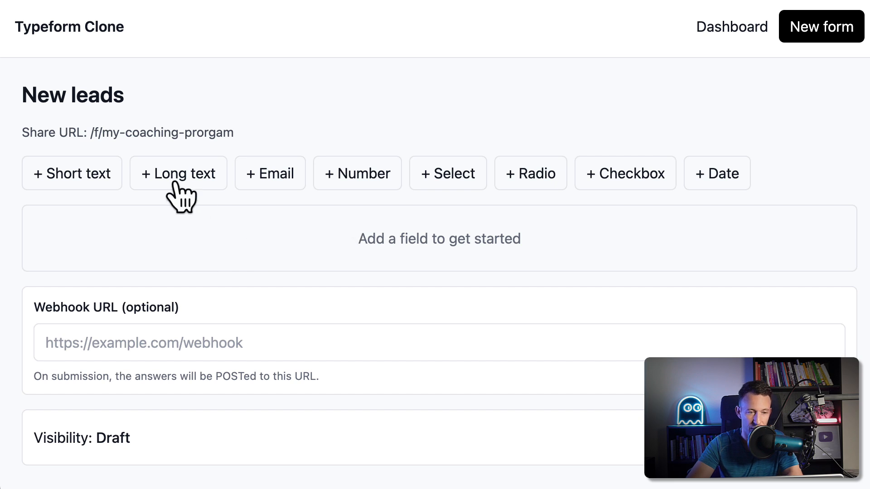
{"action": "mouse_move", "coordinate": [99, 188]}
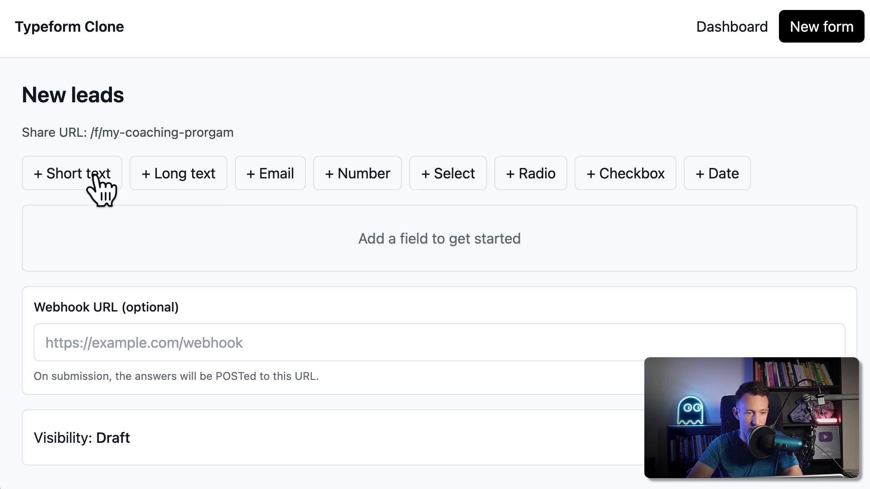
- Add long-text question 'Why do you want to join the program?' with placeholder 'Explanation here...', then a short-text question
{"action": "left_click", "coordinate": [72, 173]}
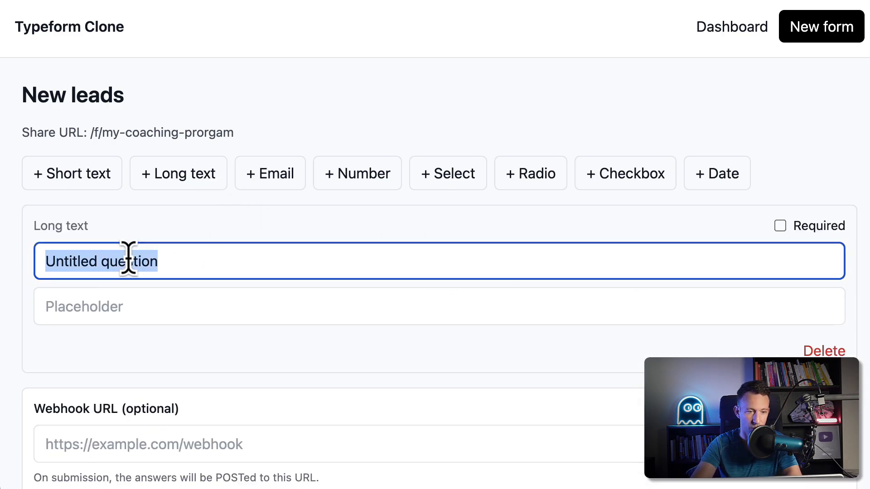
{"action": "type", "text": "Why do you want to j"}
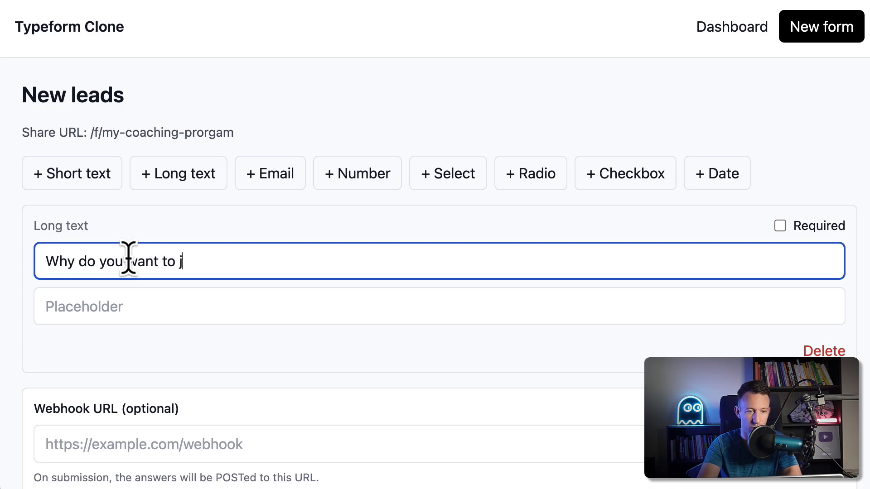
{"action": "type", "text": "oin the program?"}
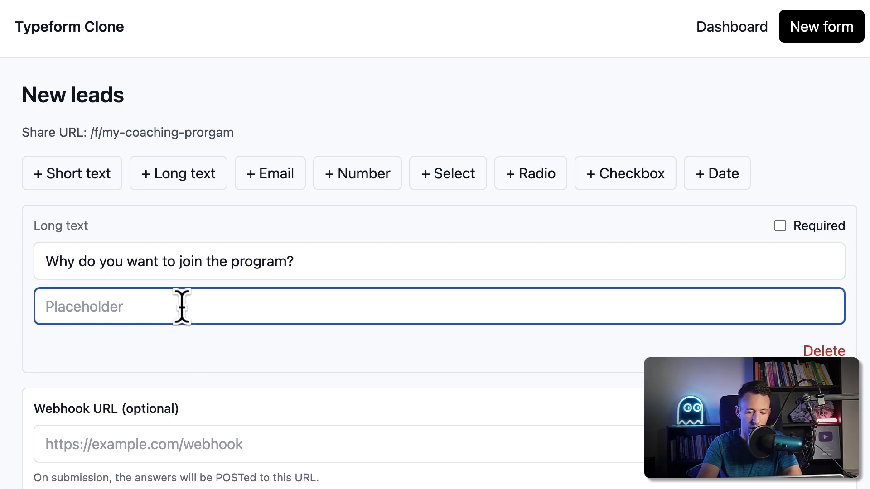
{"action": "type", "text": "Explanation here..."}
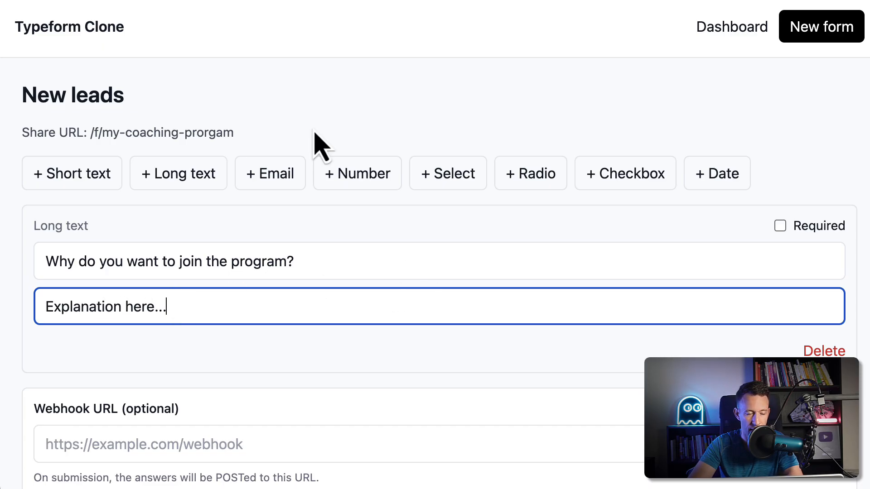
{"action": "left_click", "coordinate": [72, 174]}
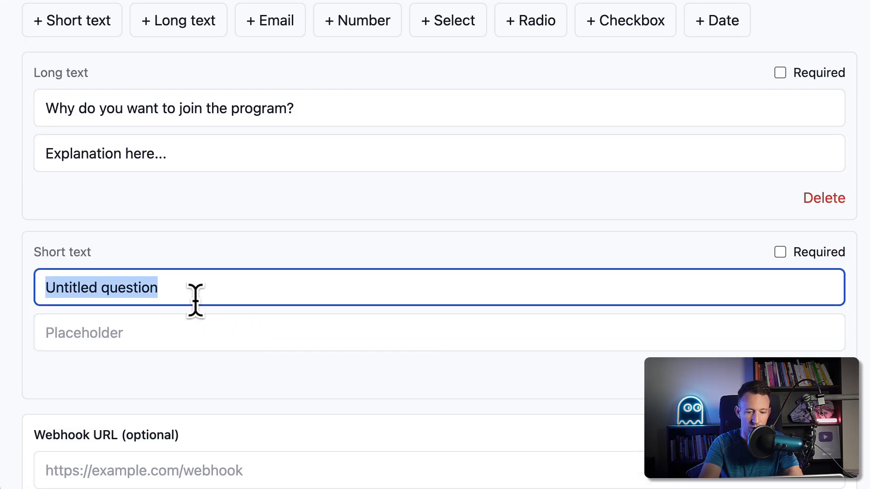
- Title the short-text question 'What is your job?' with placeholder 'job here...'
{"action": "type", "text": "What is your job?"}
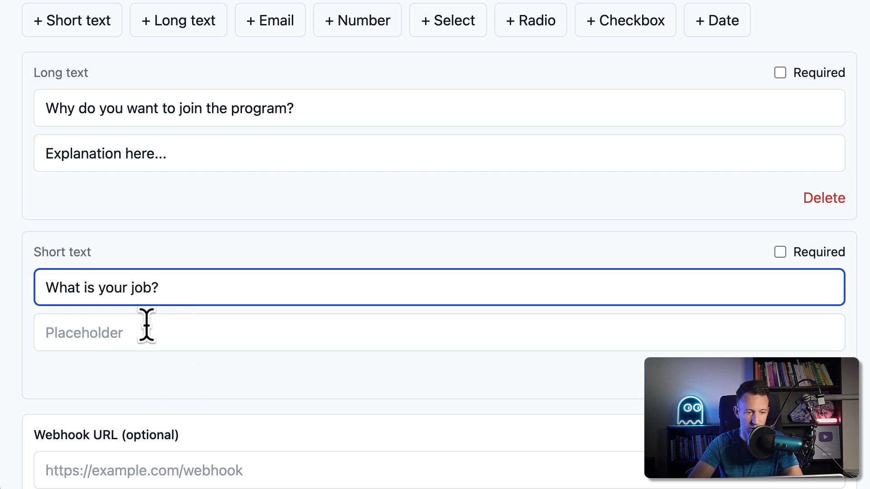
{"action": "type", "text": "job here..."}
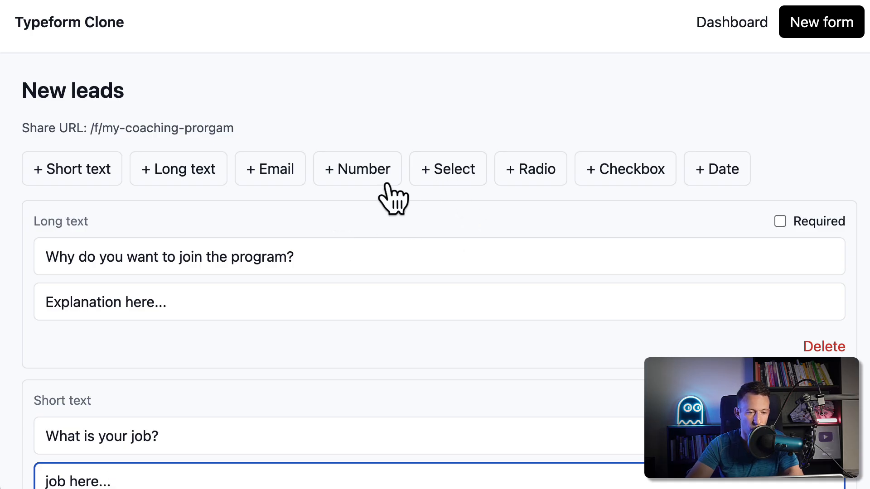
- Add an email question with an example john@gmail address as placeholder
{"action": "left_click", "coordinate": [270, 168]}
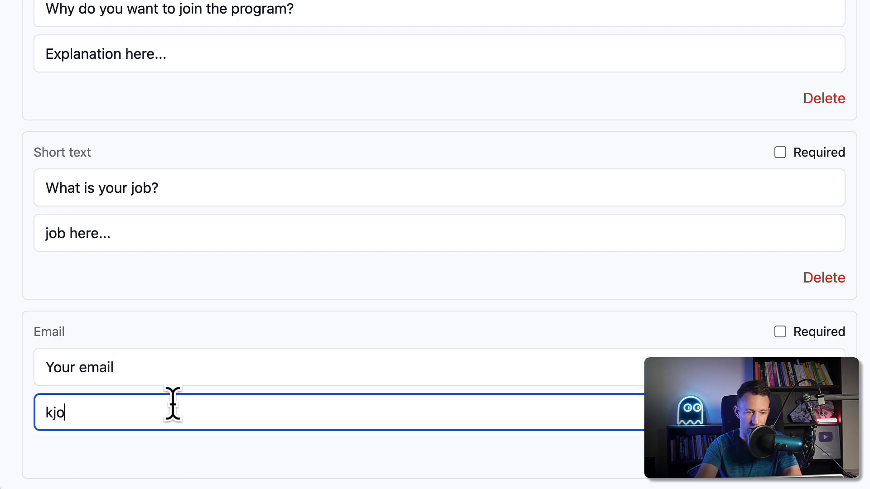
{"action": "type", "text": "john@"}
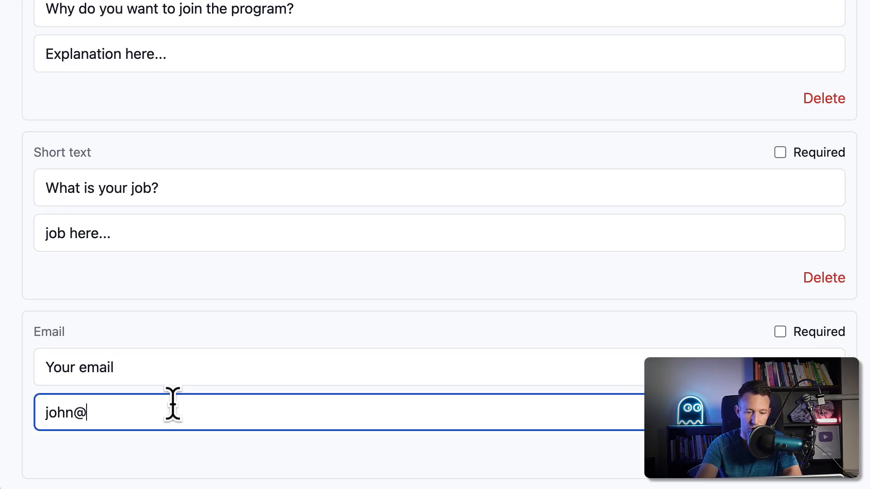
{"action": "type", "text": "gmail"}
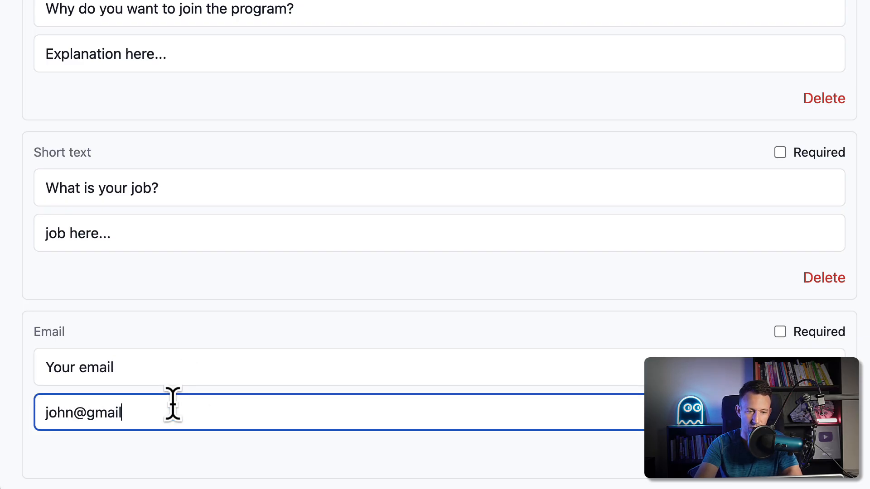
{"action": "scroll", "scroll_direction": "up", "scroll_amount": 3}
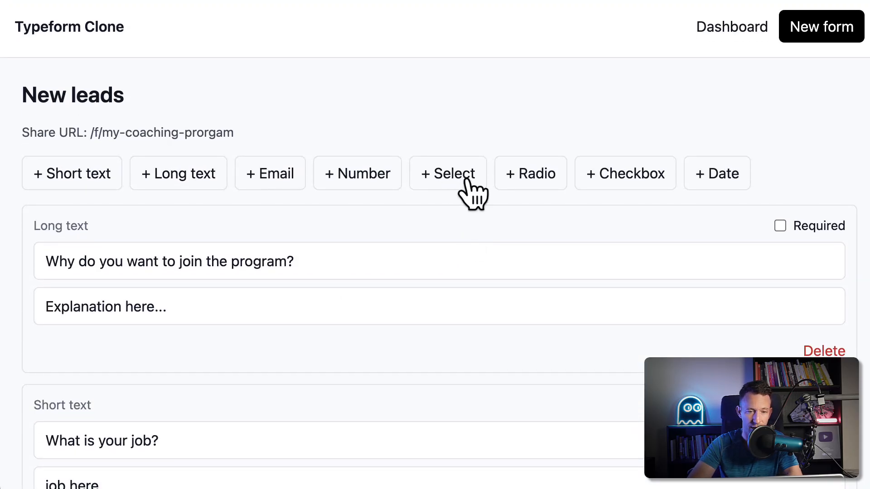
- Add select question 'What is your income?' with options Less than 50k, 50k-100k, More than 100k
{"action": "left_click", "coordinate": [448, 173]}
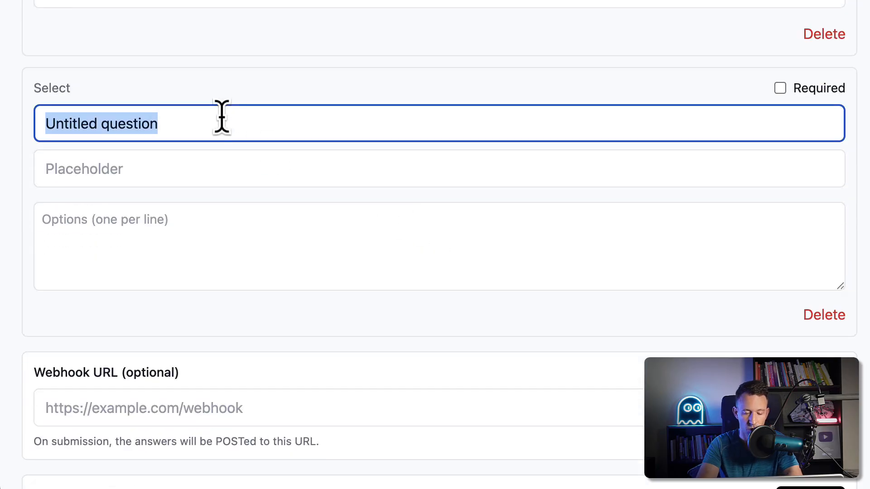
{"action": "type", "text": "What is"}
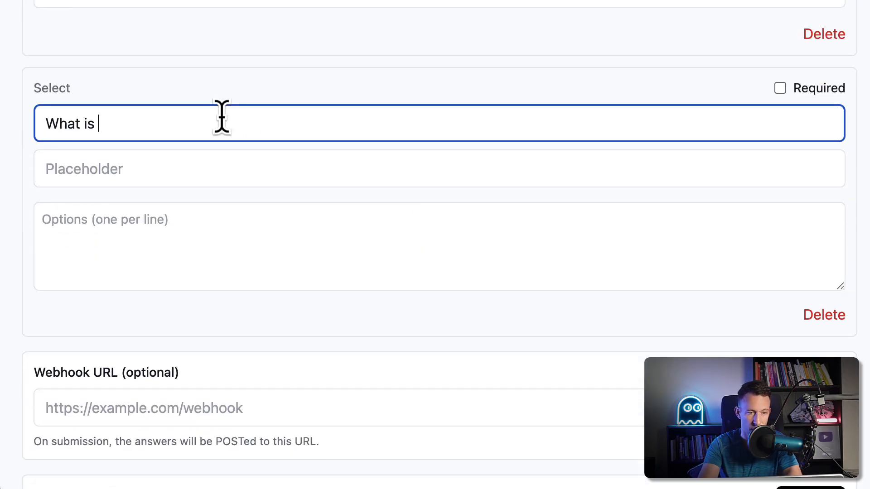
{"action": "type", "text": "your income?"}
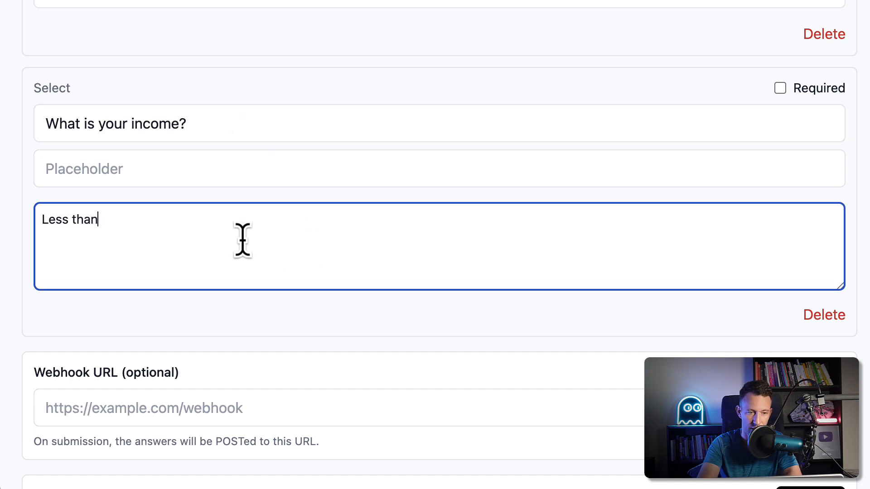
{"action": "type", "text": "50k"}
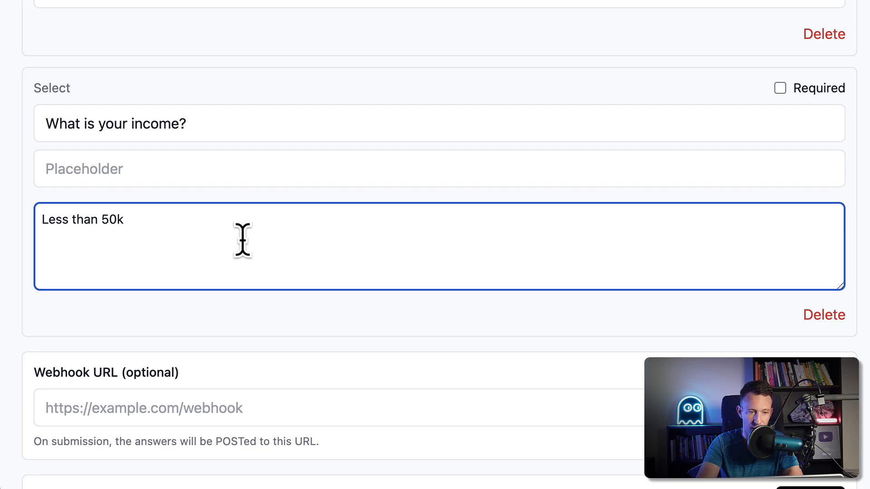
{"action": "type", "text": "50"}
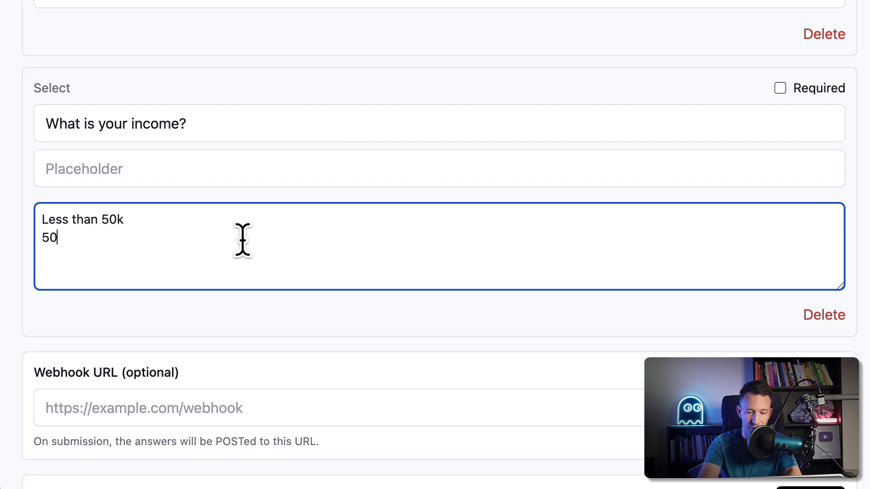
{"action": "type", "text": "k-100k"}
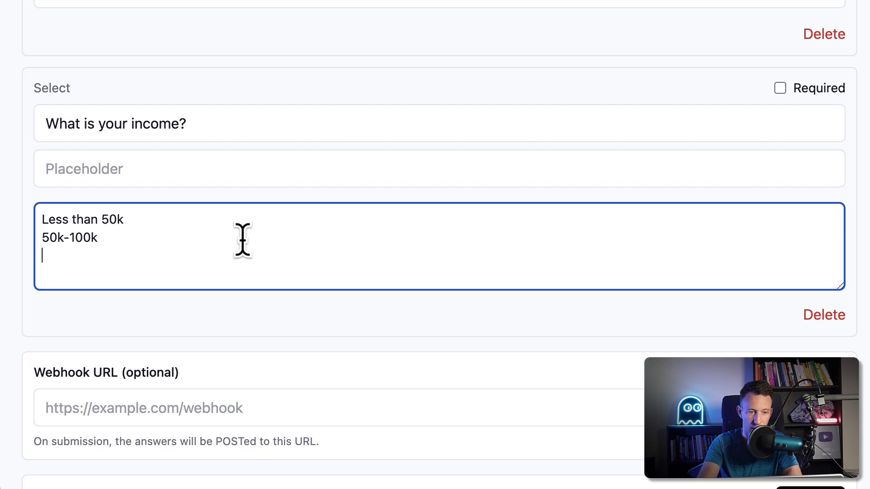
{"action": "type", "text": "More than 100k"}
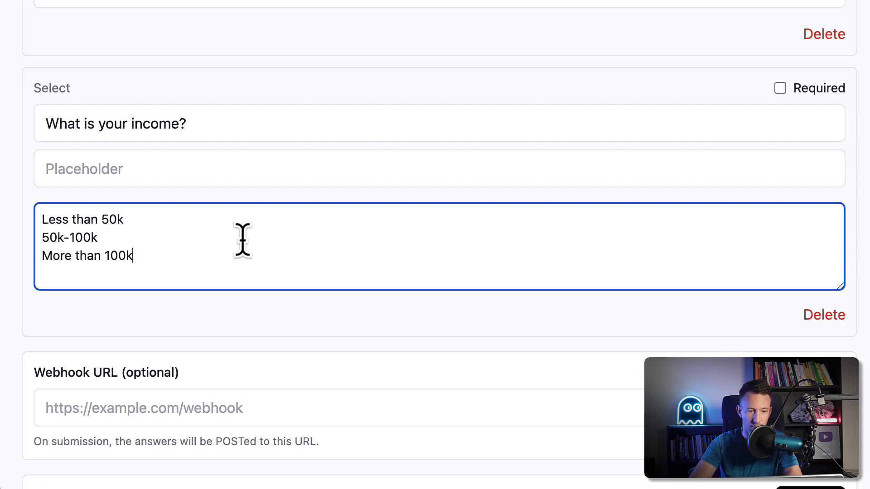
{"action": "scroll", "scroll_direction": "down", "scroll_amount": 3}
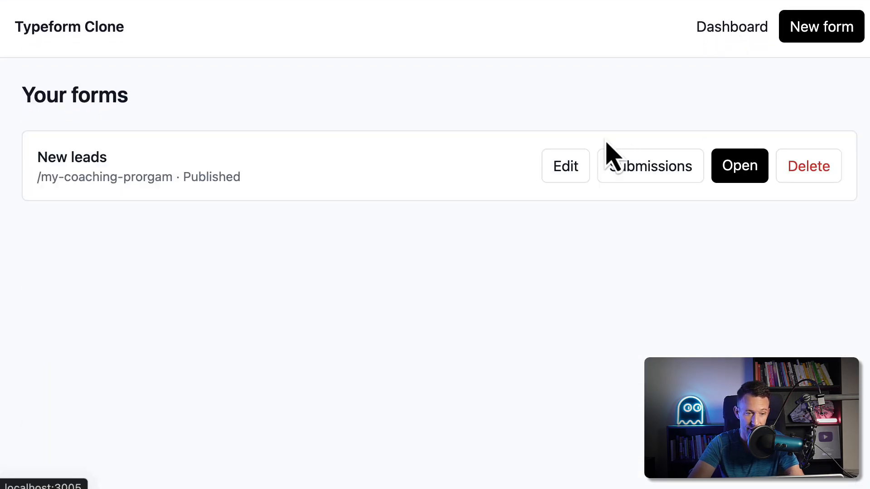
{"action": "mouse_move", "coordinate": [535, 203]}
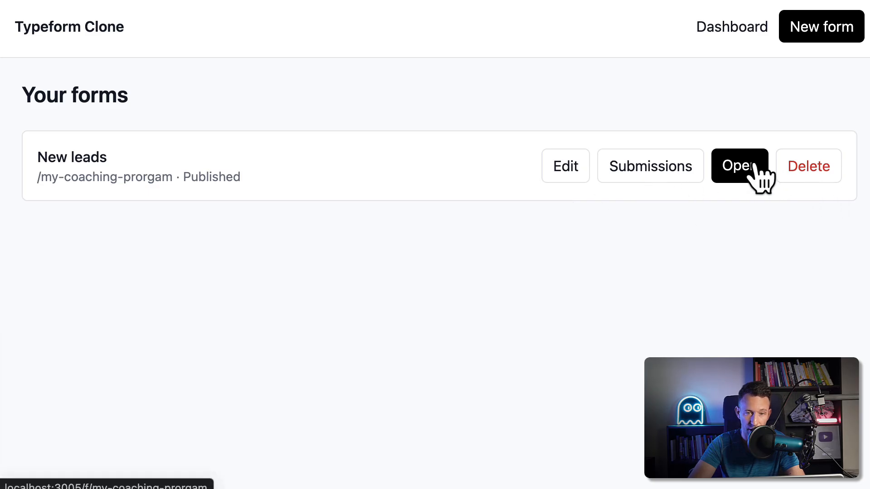
- Open the live New leads form and answer the reason question about earning more money
{"action": "left_click", "coordinate": [739, 166]}
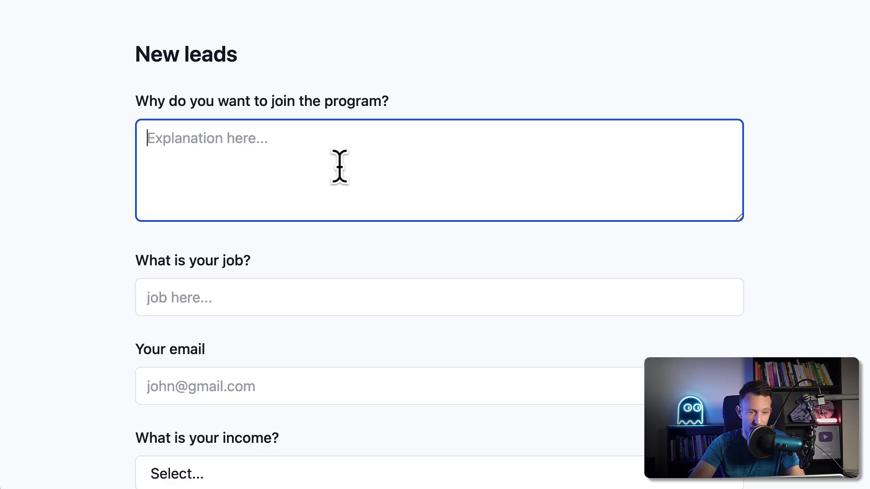
{"action": "type", "text": "I wan"}
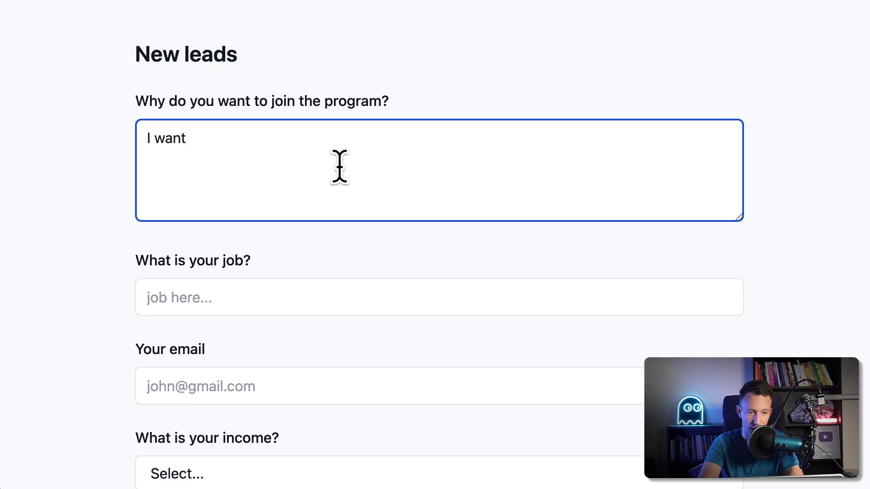
{"action": "type", "text": "to ho"}
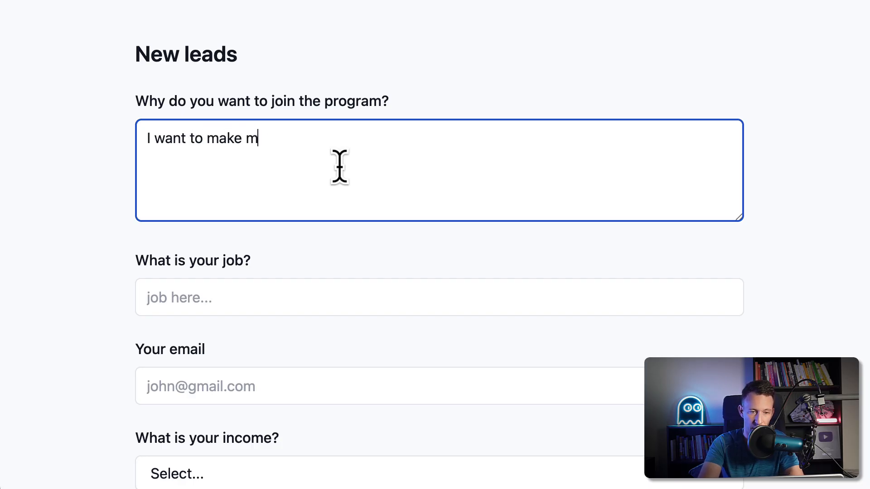
{"action": "type", "text": "ore money"}
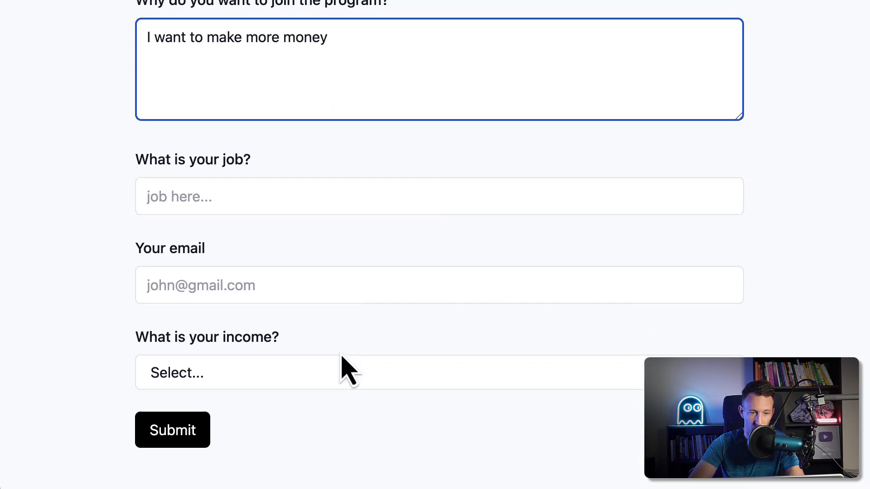
- Enter job Software developer, an email, and choose income More than 100k
{"action": "type", "text": "Software deve"}
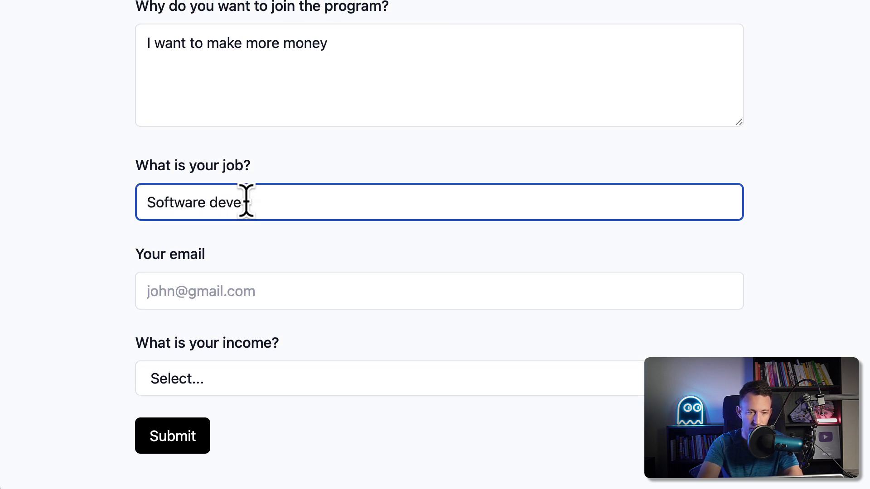
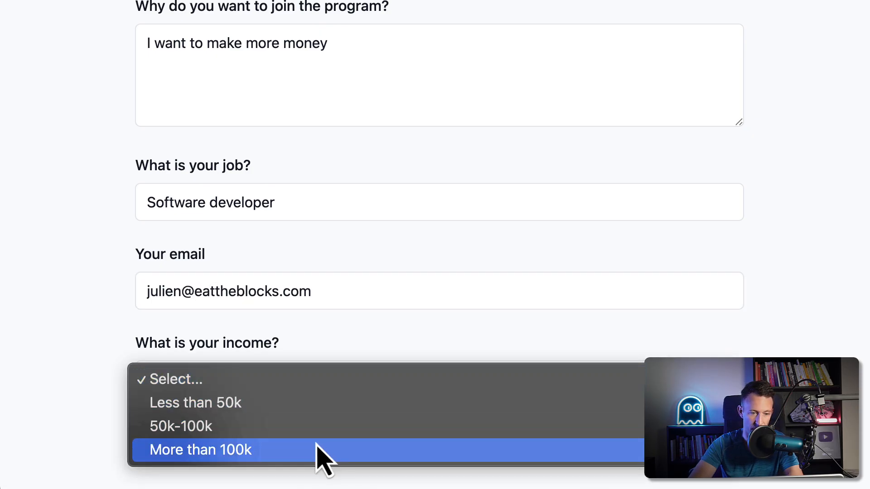
{"action": "left_click", "coordinate": [201, 450]}
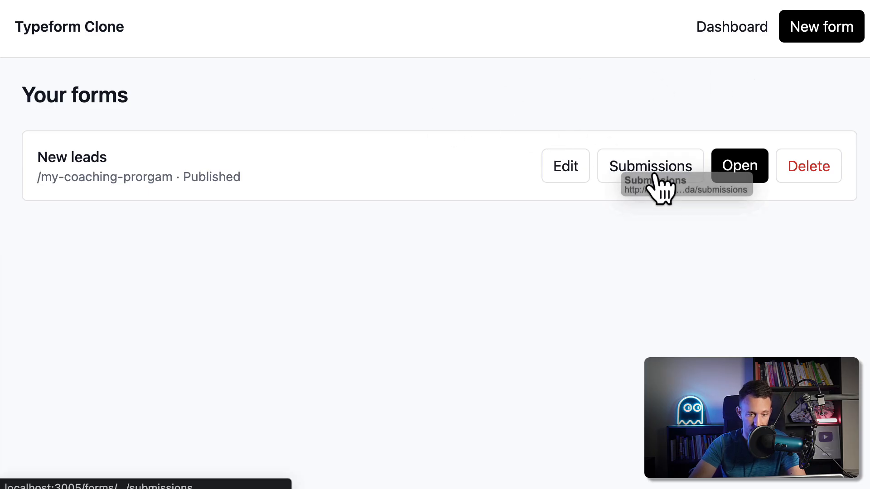
- View the New leads submissions table showing the one response with its four answers
{"action": "left_click", "coordinate": [650, 165]}
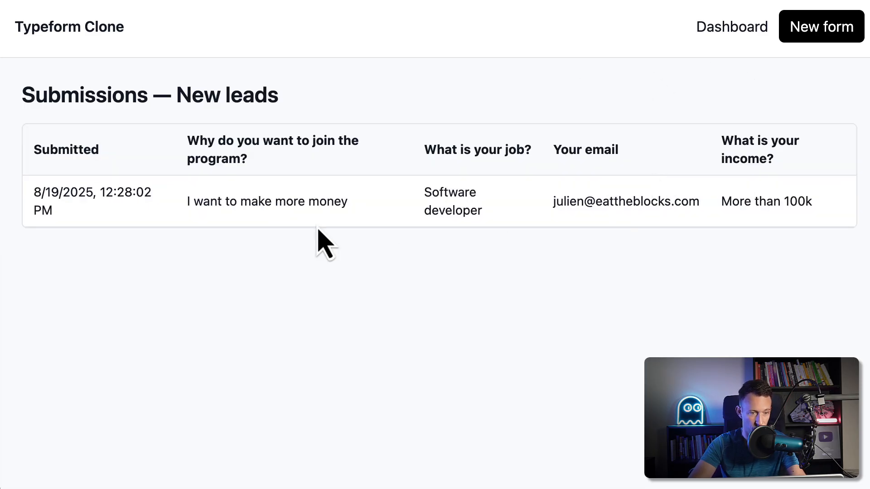
{"action": "mouse_move", "coordinate": [114, 228]}
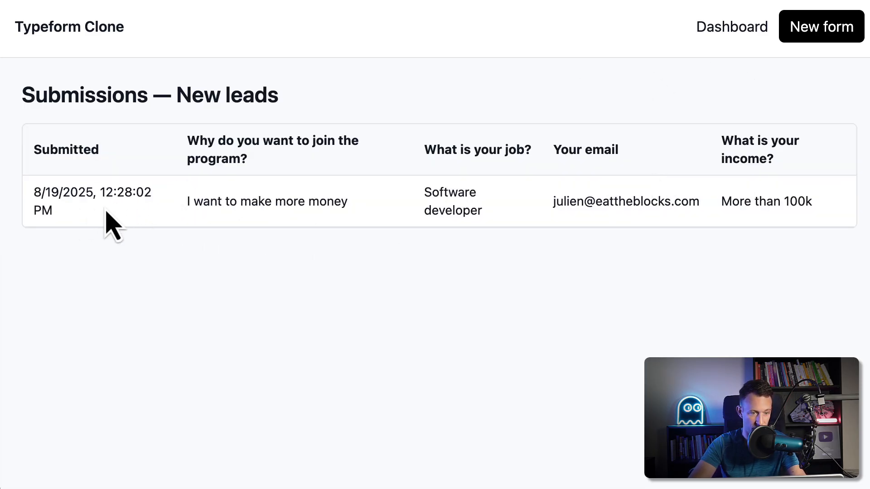
{"action": "mouse_move", "coordinate": [611, 230]}
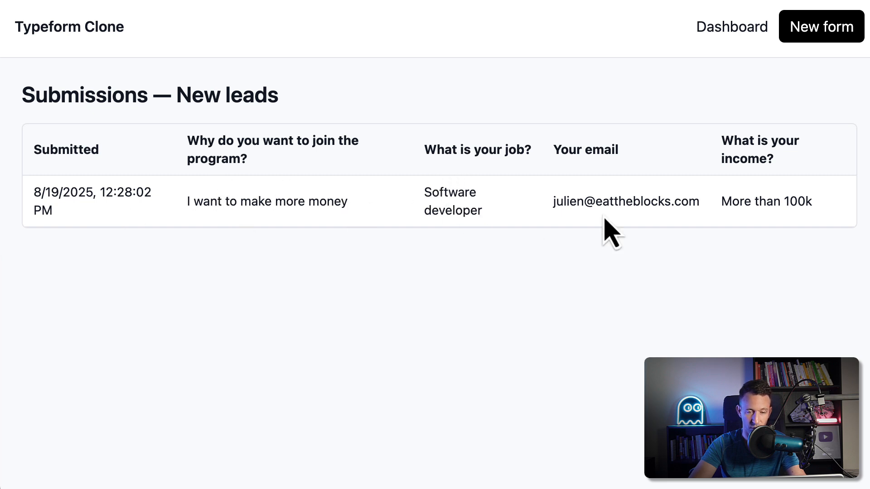
{"action": "mouse_move", "coordinate": [735, 227]}
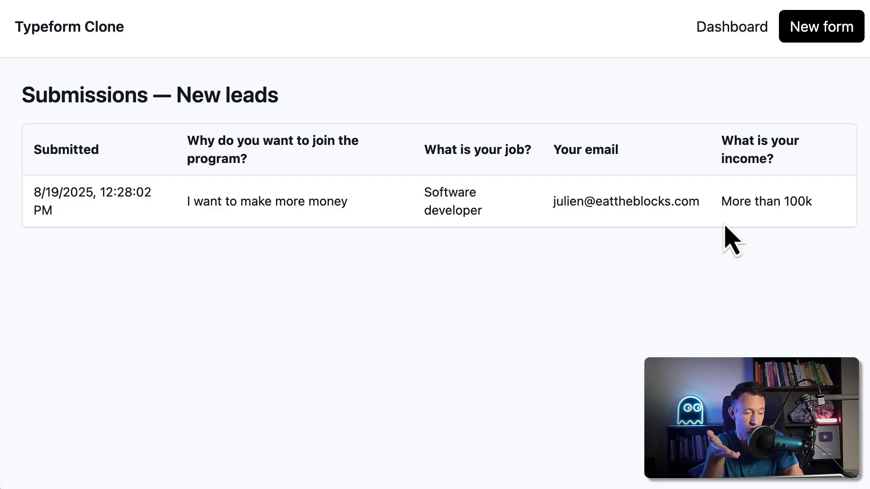
{"action": "mouse_move", "coordinate": [717, 292]}
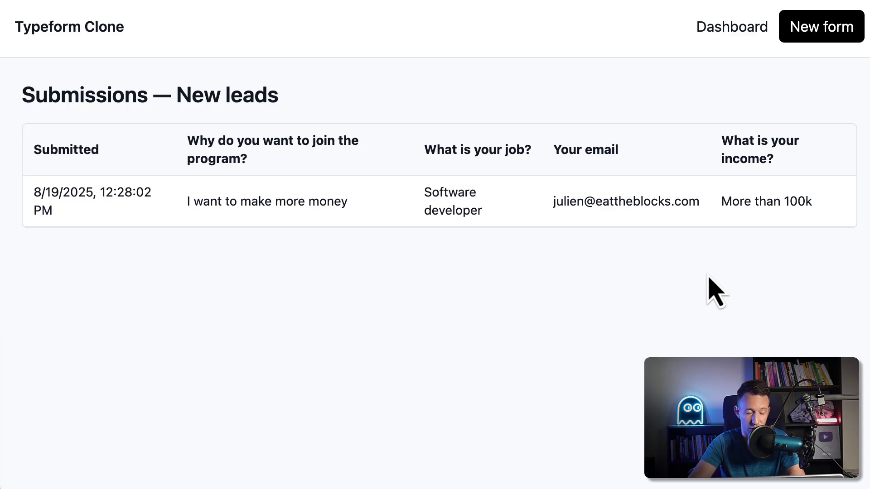
{"action": "mouse_move", "coordinate": [722, 139]}
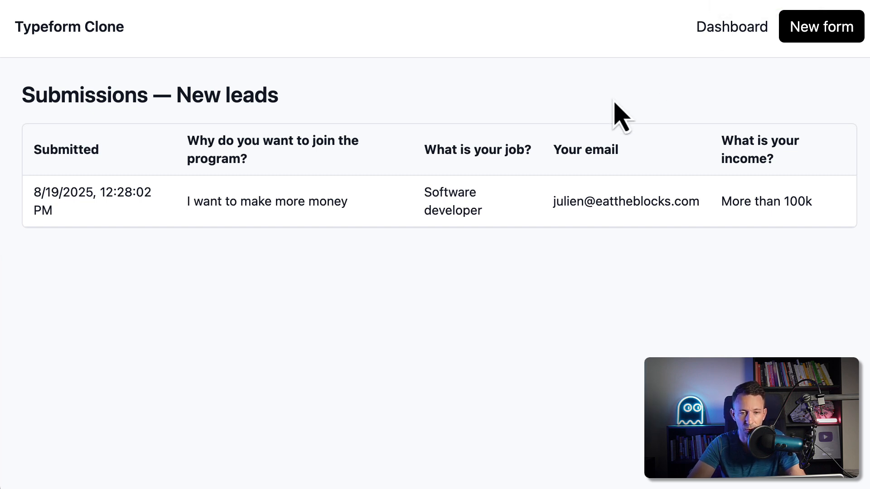
{"action": "mouse_move", "coordinate": [684, 25]}
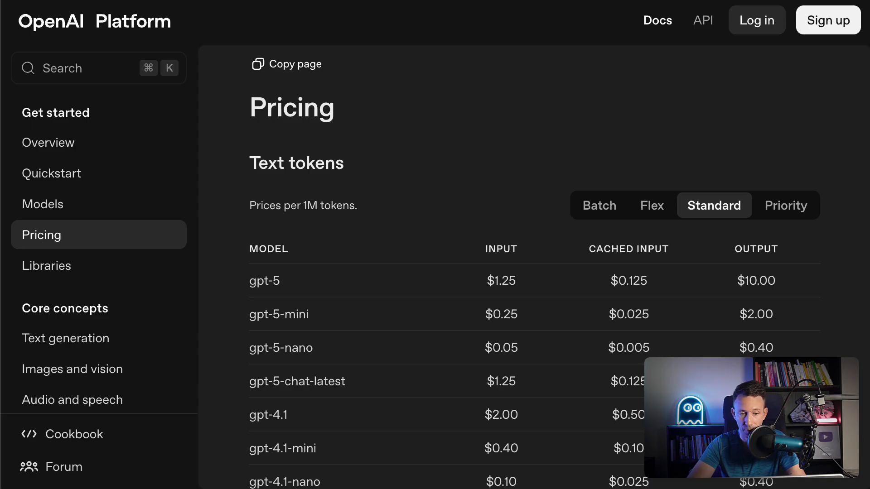
- Scroll to the Text tokens pricing table and highlight the gpt-5-chat-latest model name
{"action": "scroll", "scroll_direction": "down", "scroll_amount": 3}
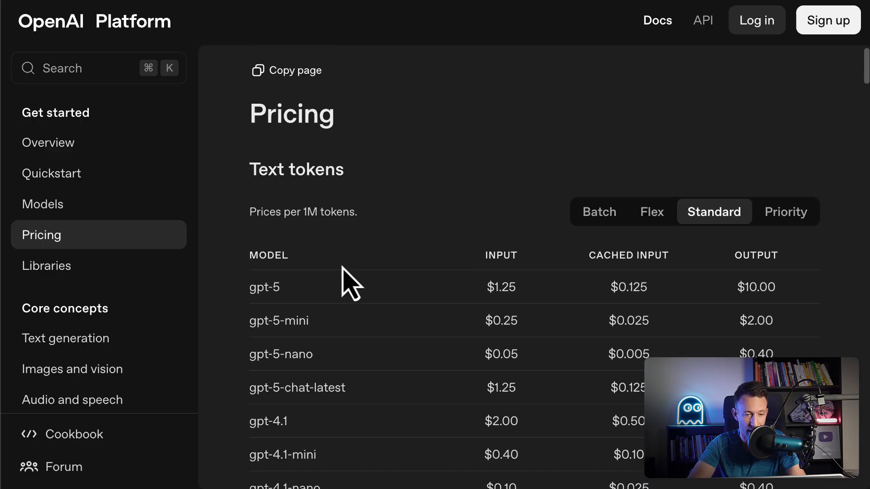
{"action": "scroll", "scroll_direction": "down", "scroll_amount": 3}
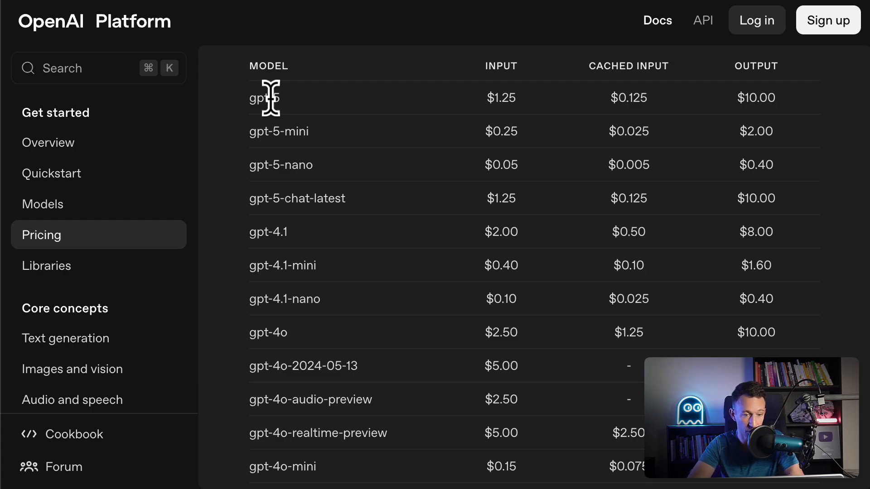
{"action": "mouse_move", "coordinate": [322, 159]}
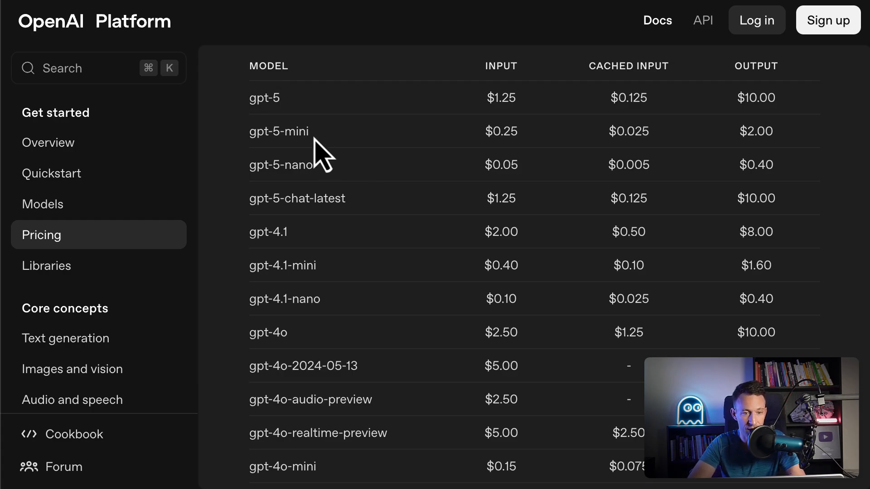
{"action": "mouse_move", "coordinate": [315, 166]}
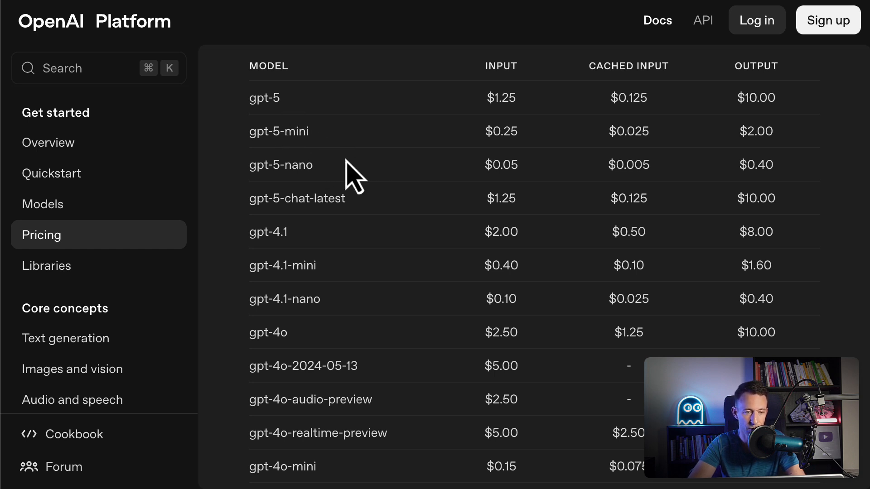
{"action": "mouse_move", "coordinate": [341, 194]}
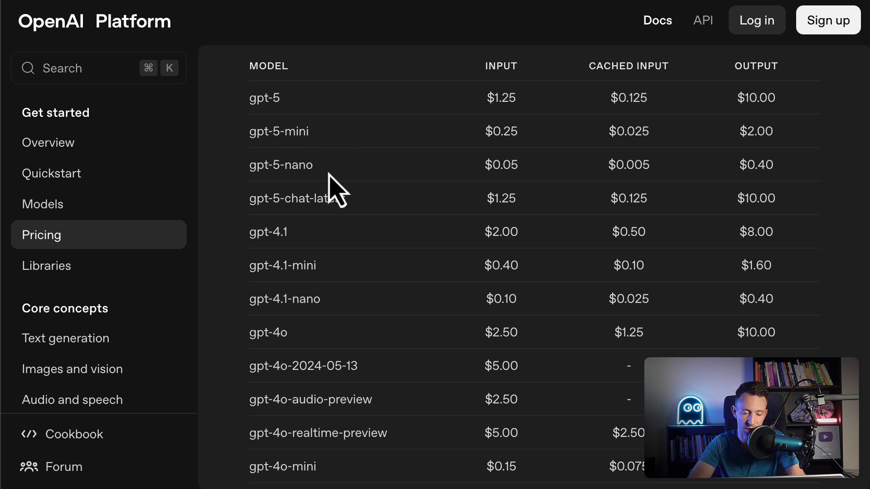
{"action": "mouse_move", "coordinate": [327, 188]}
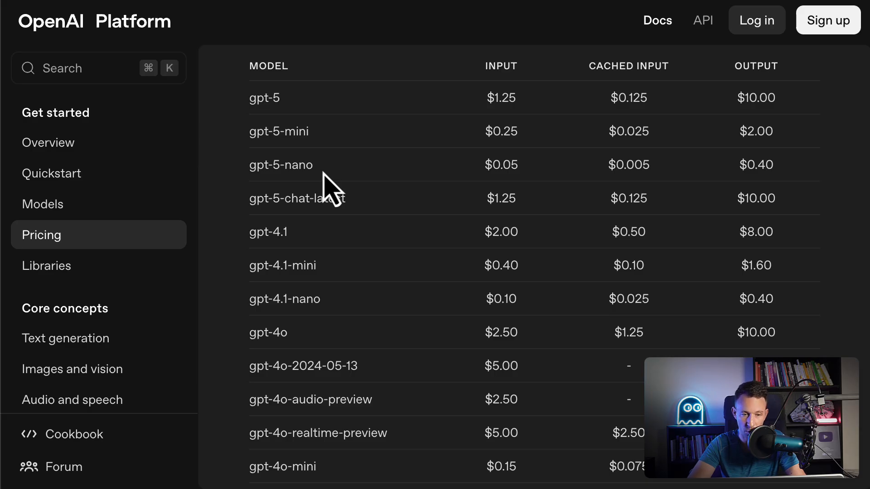
{"action": "mouse_move", "coordinate": [513, 163]}
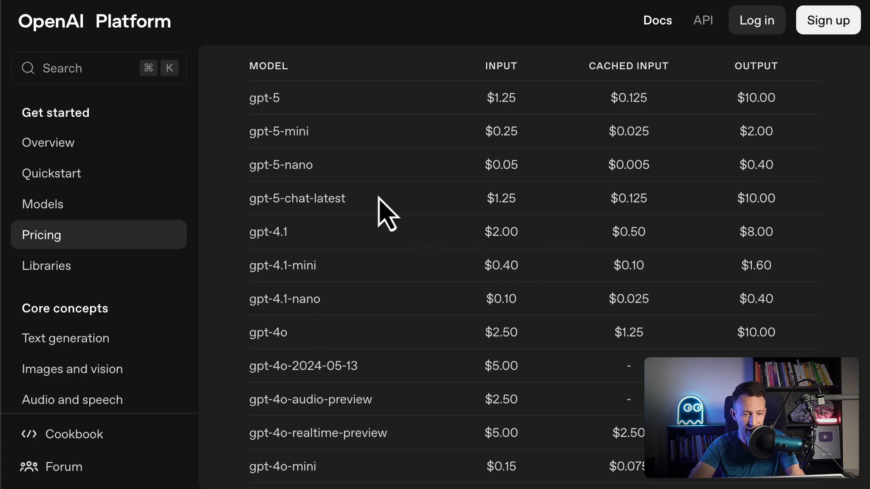
{"action": "double_click", "coordinate": [297, 198]}
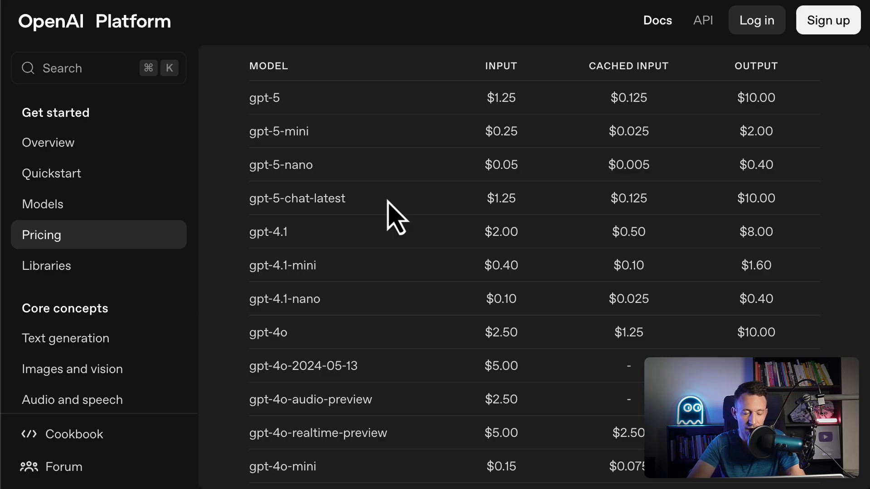
{"action": "mouse_move", "coordinate": [287, 125]}
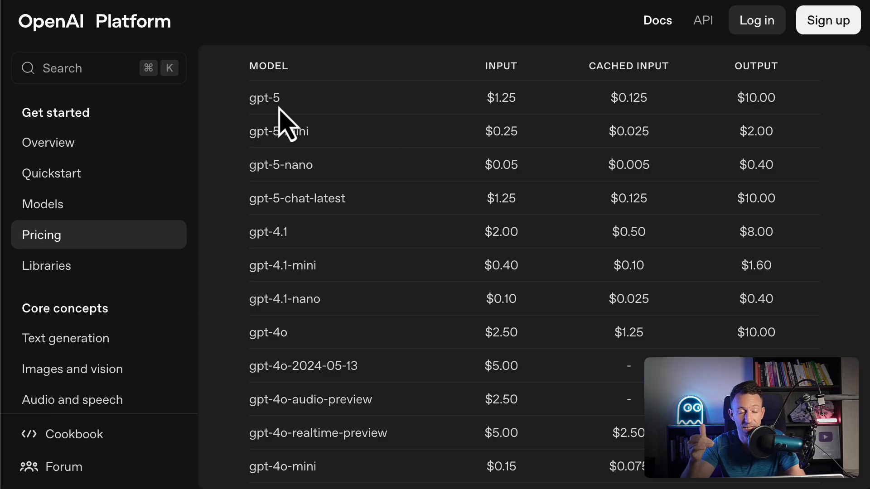
{"action": "mouse_move", "coordinate": [430, 194]}
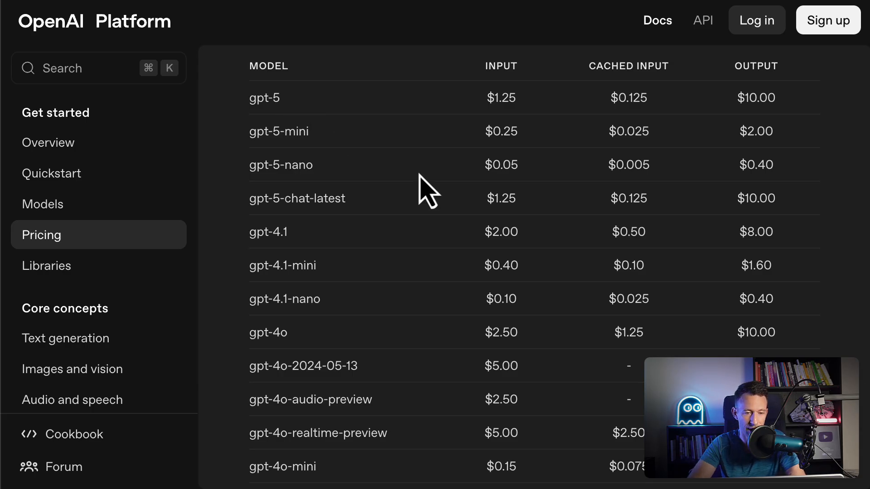
{"action": "double_click", "coordinate": [329, 198]}
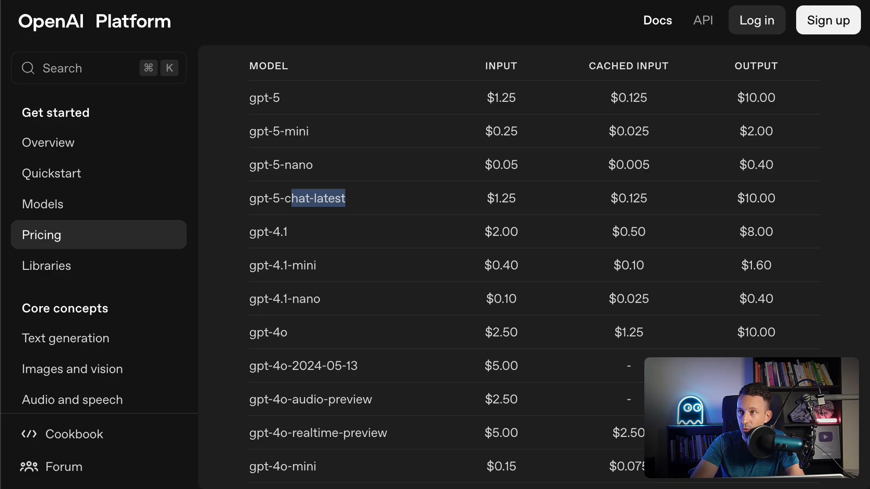
{"action": "mouse_move", "coordinate": [536, 219]}
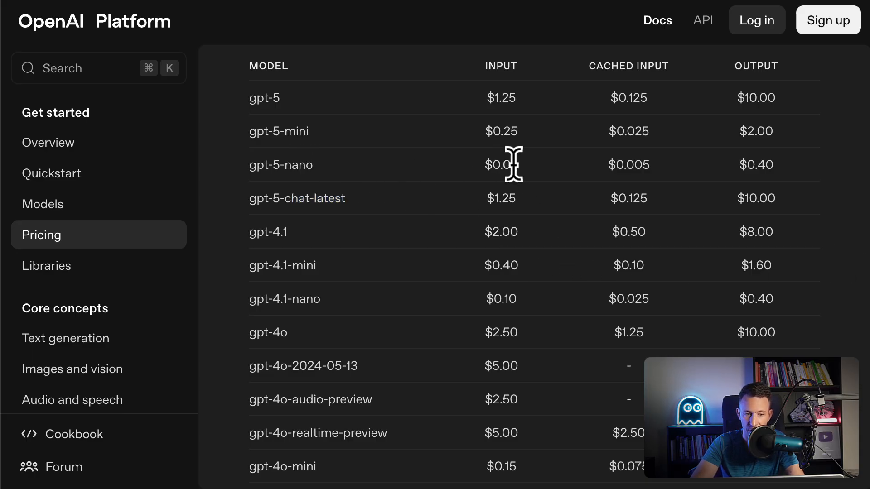
{"action": "mouse_move", "coordinate": [514, 166]}
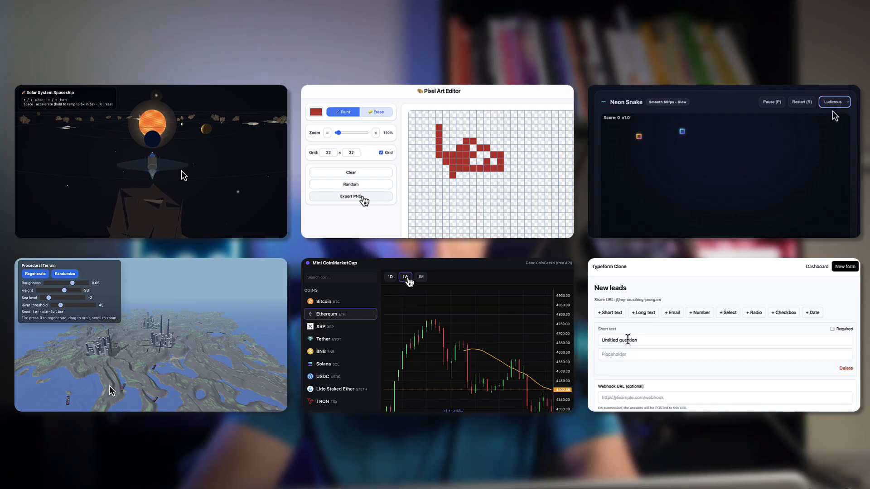
- Switch Mini CoinMarketCap's Ethereum chart to the one-month candlestick view in the six-app collage
{"action": "left_click", "coordinate": [420, 277]}
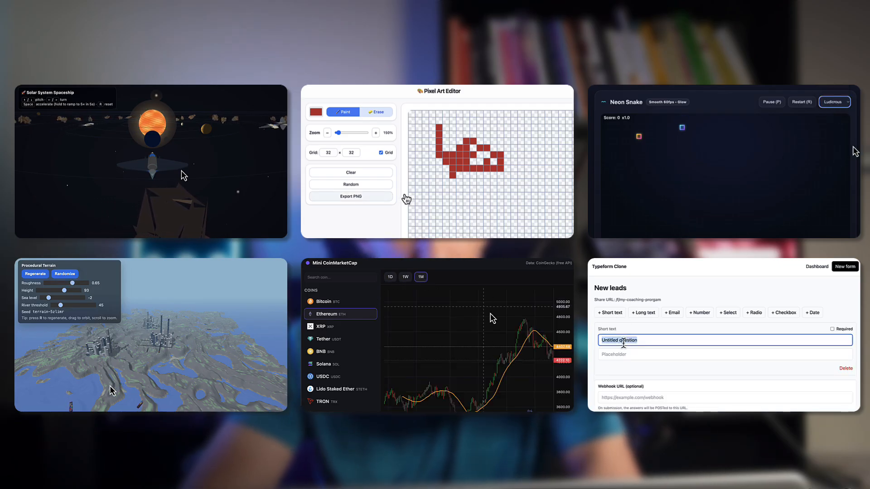